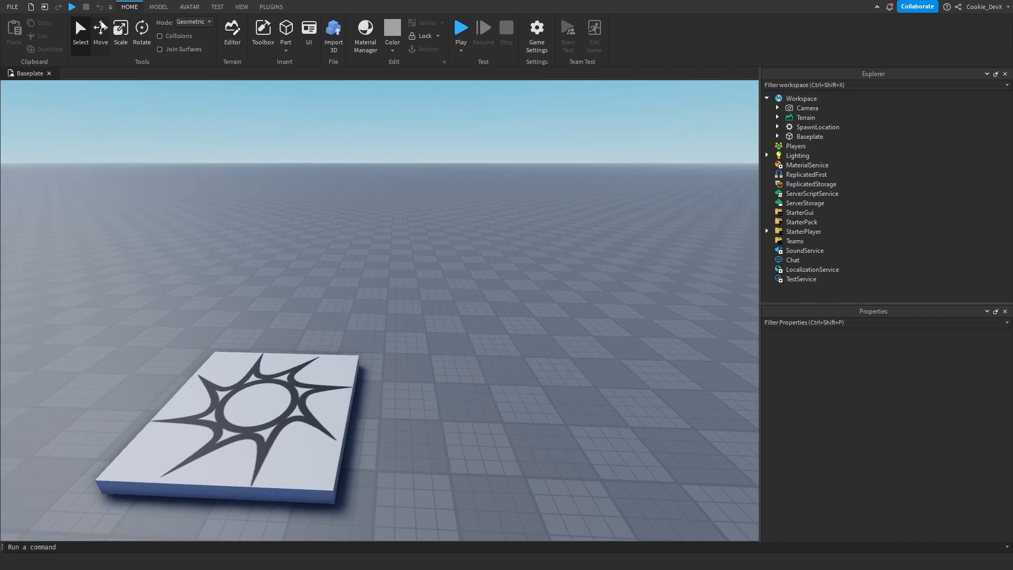
# Step: Insert a Script and a LocalScript into the Workspace, each showing the default hello-world print
pyautogui.click(217, 7)
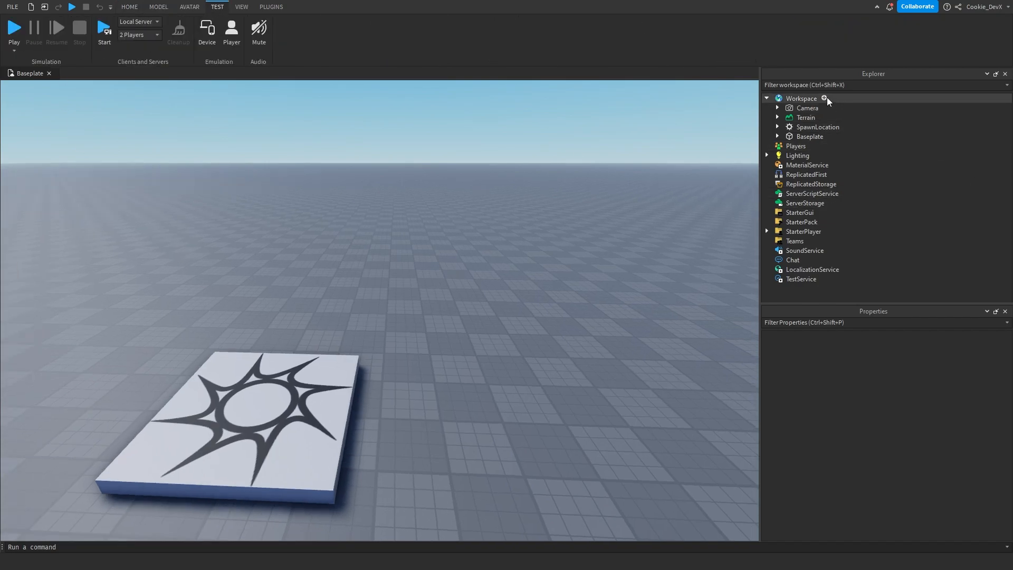
pyautogui.click(825, 98)
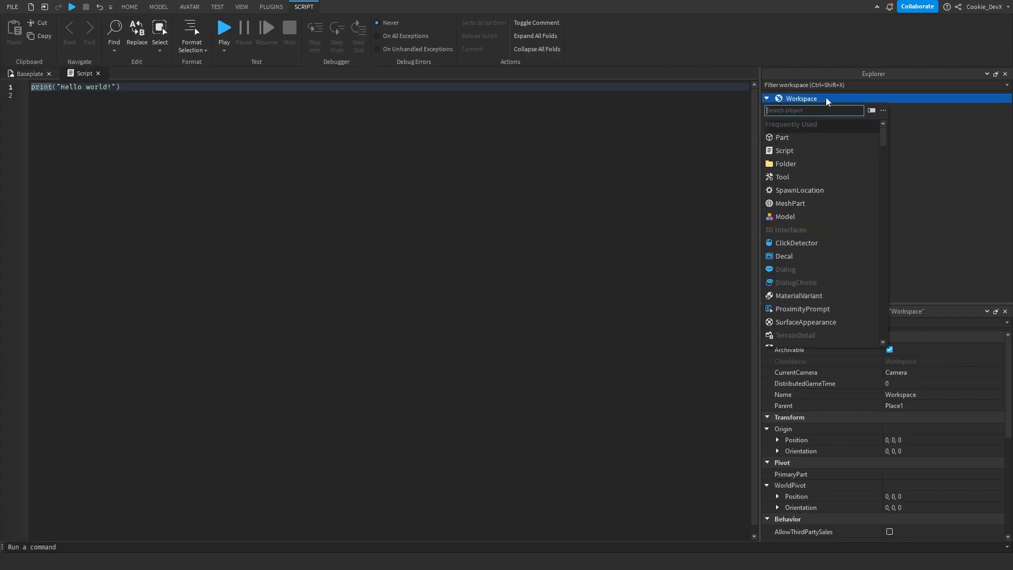
pyautogui.click(813, 146)
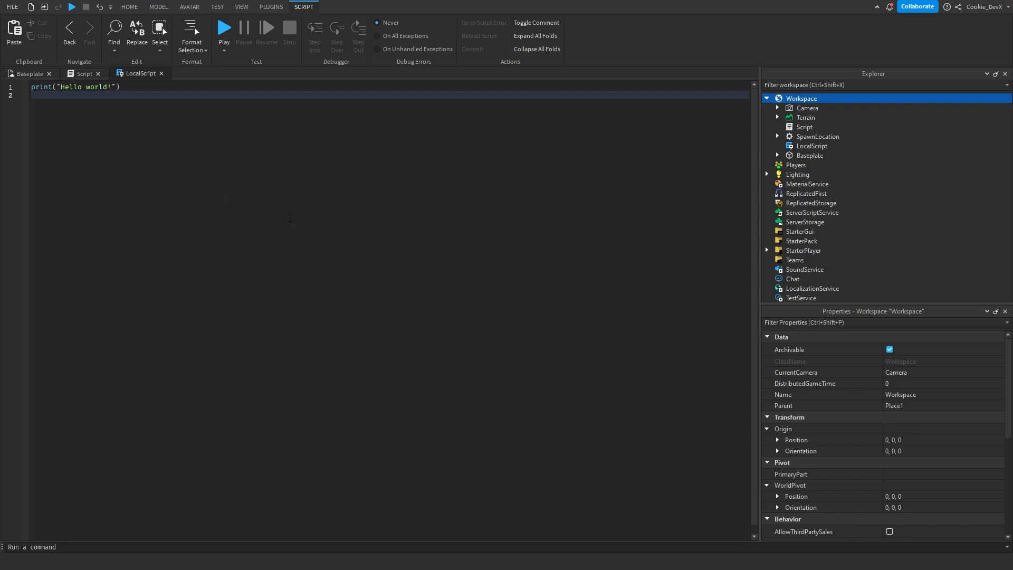
# Step: In Beta Features, untick New Icons / DPI Aware Studio and save the change
pyautogui.click(11, 6)
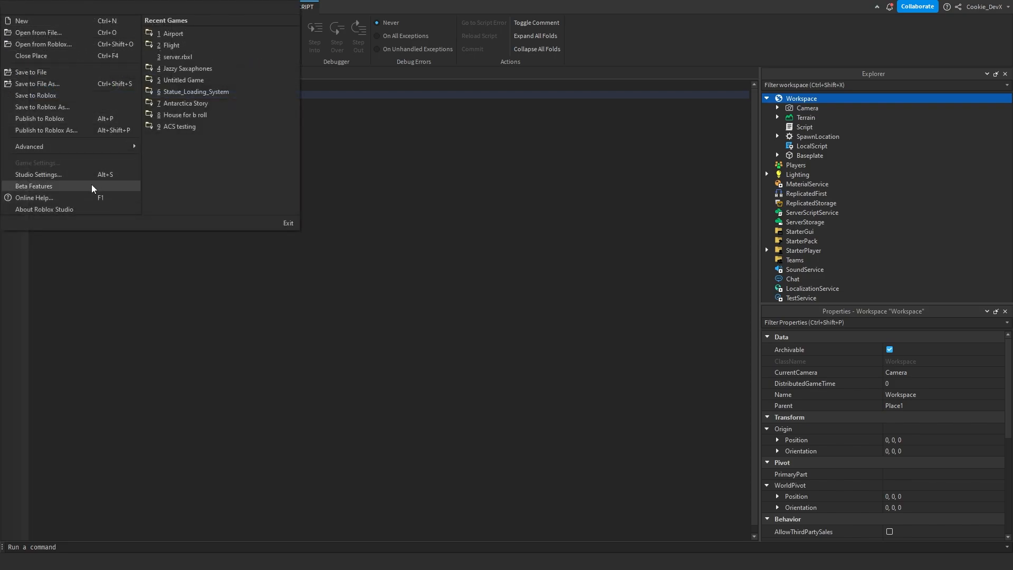
pyautogui.click(33, 185)
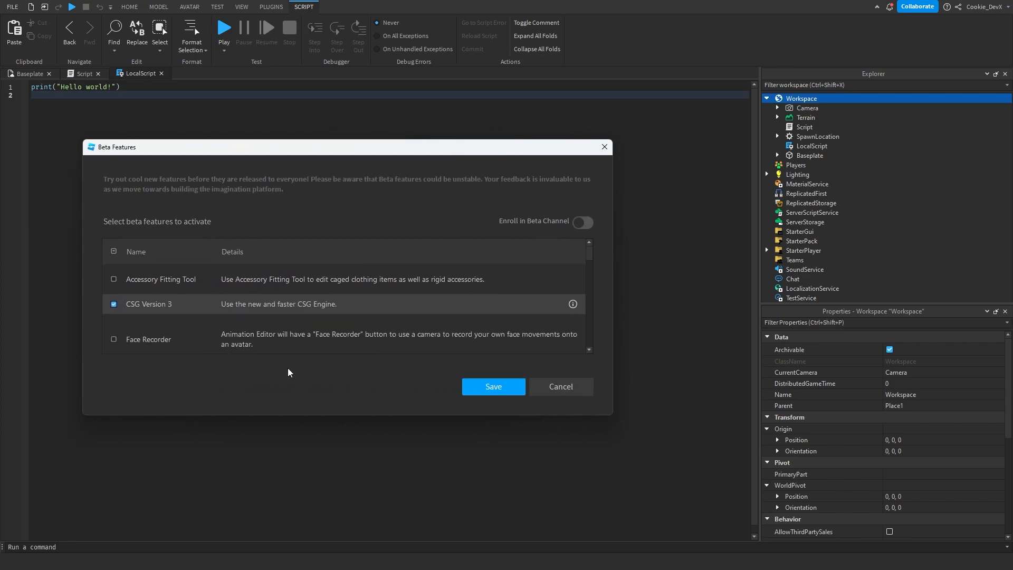
pyautogui.scroll(-3)
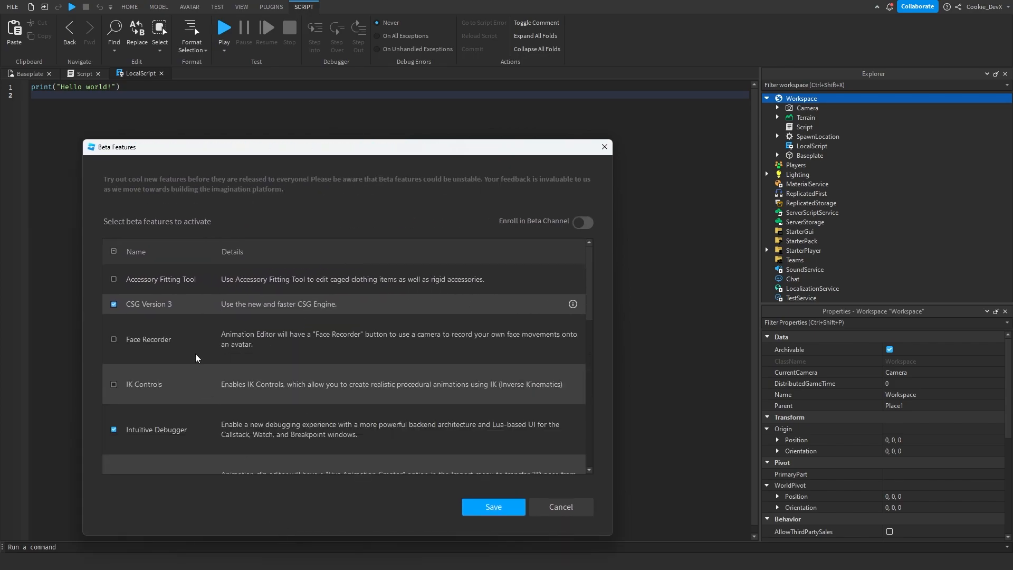
pyautogui.scroll(-3)
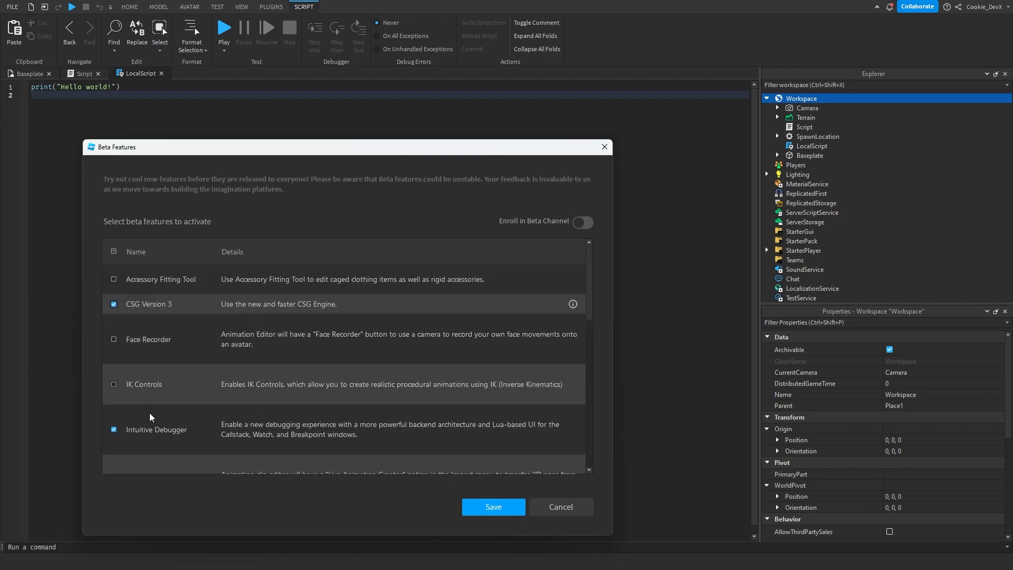
pyautogui.scroll(-3)
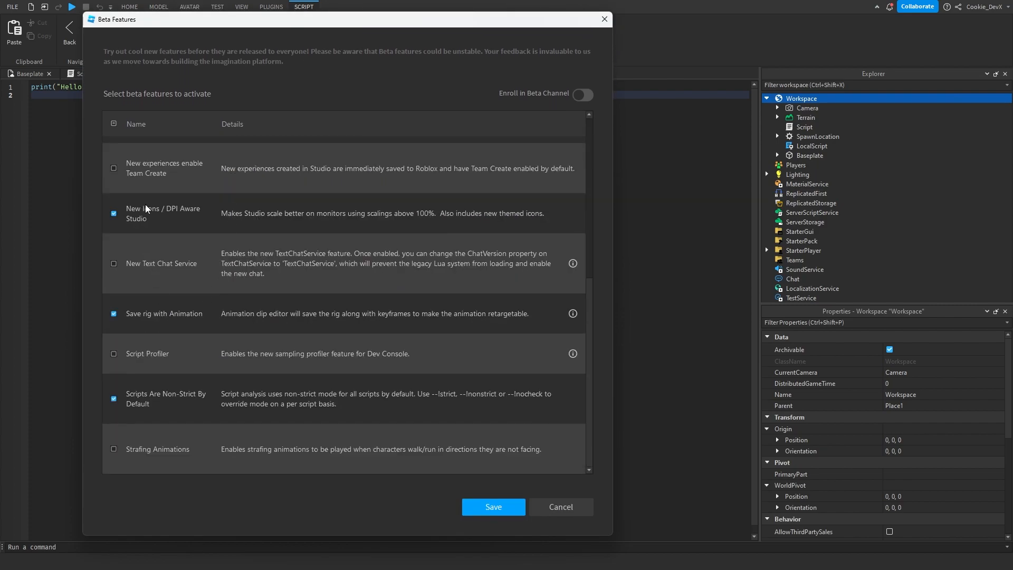
pyautogui.click(113, 213)
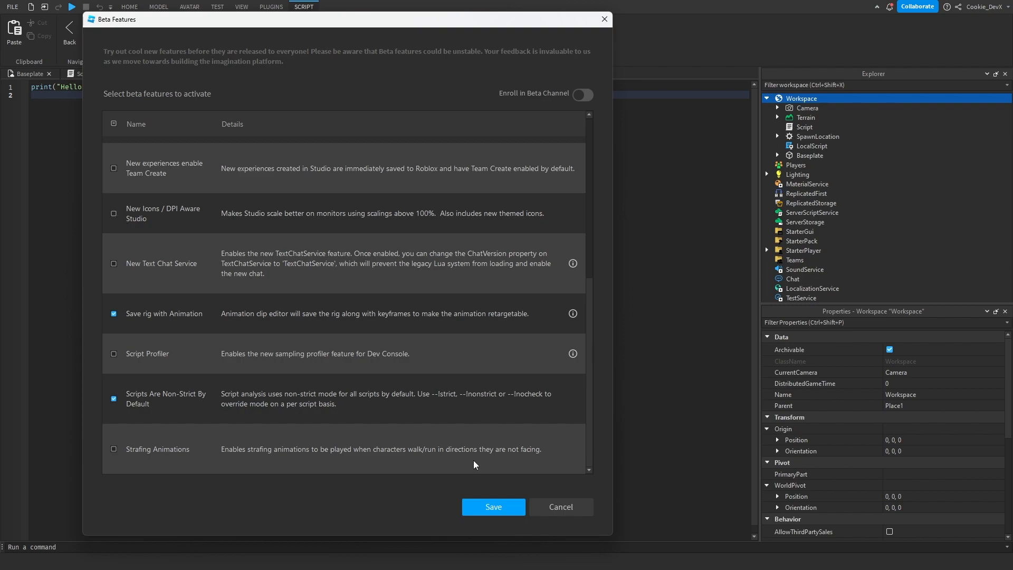
pyautogui.click(493, 506)
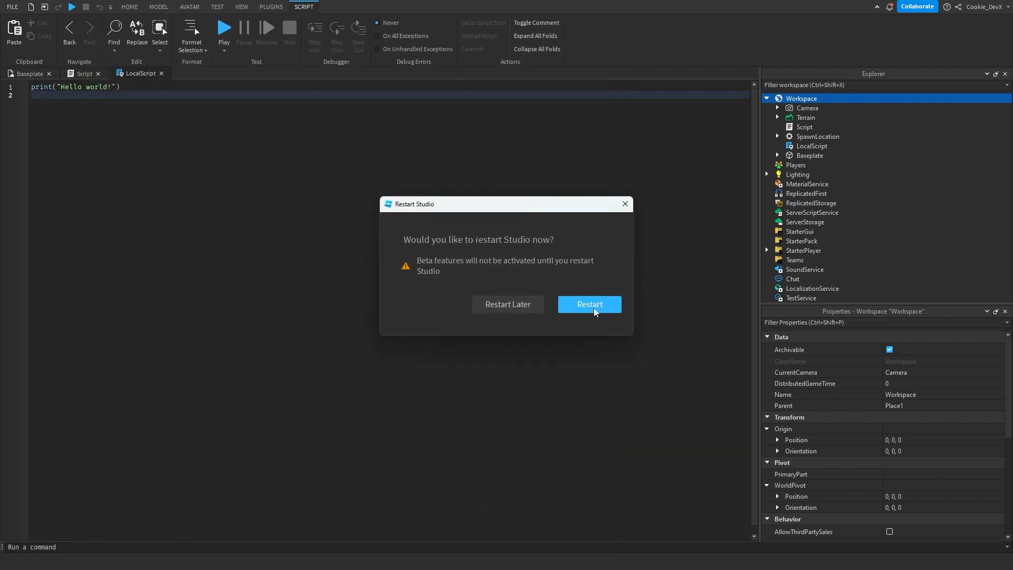
# Step: Restart Studio, then expand Workspace and Lighting and inspect Players and SunRays under the old icons
pyautogui.click(588, 304)
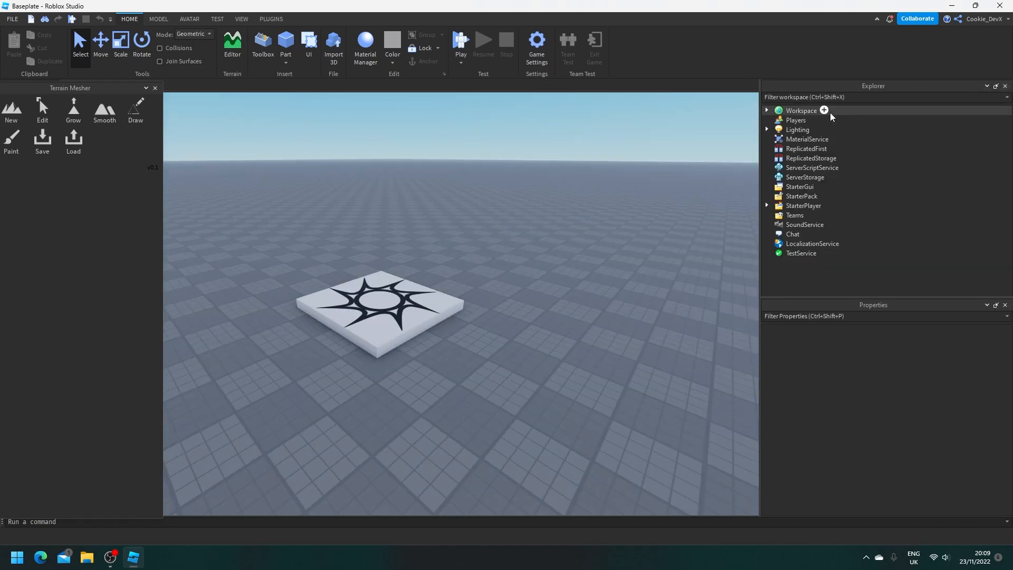
pyautogui.click(801, 111)
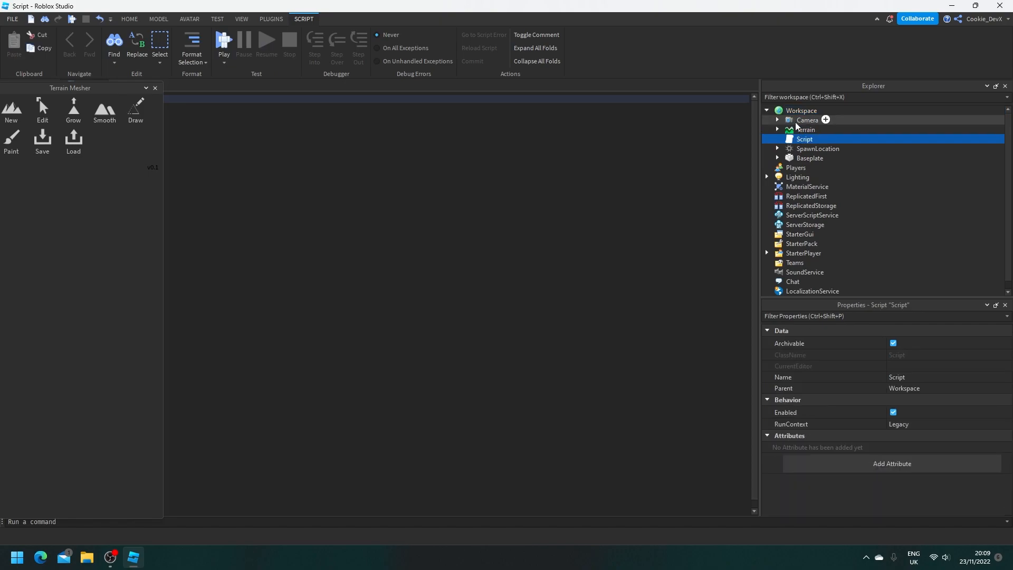
pyautogui.click(796, 168)
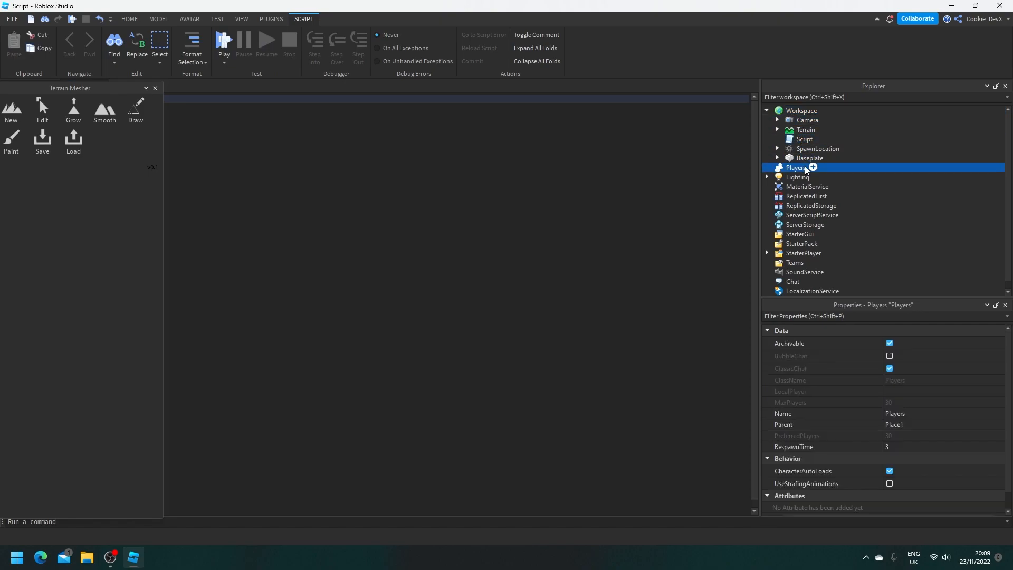
pyautogui.click(801, 196)
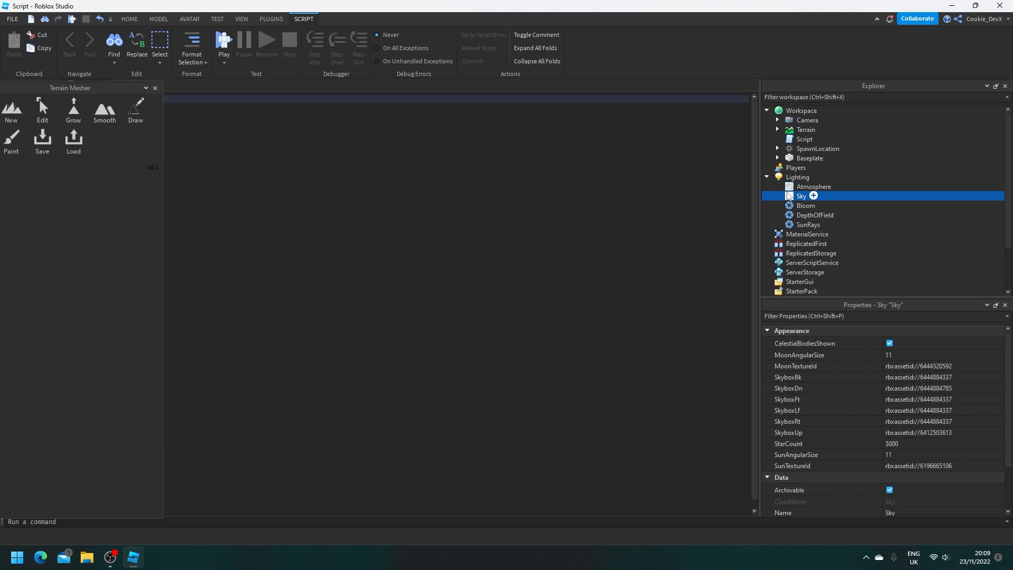
pyautogui.click(807, 224)
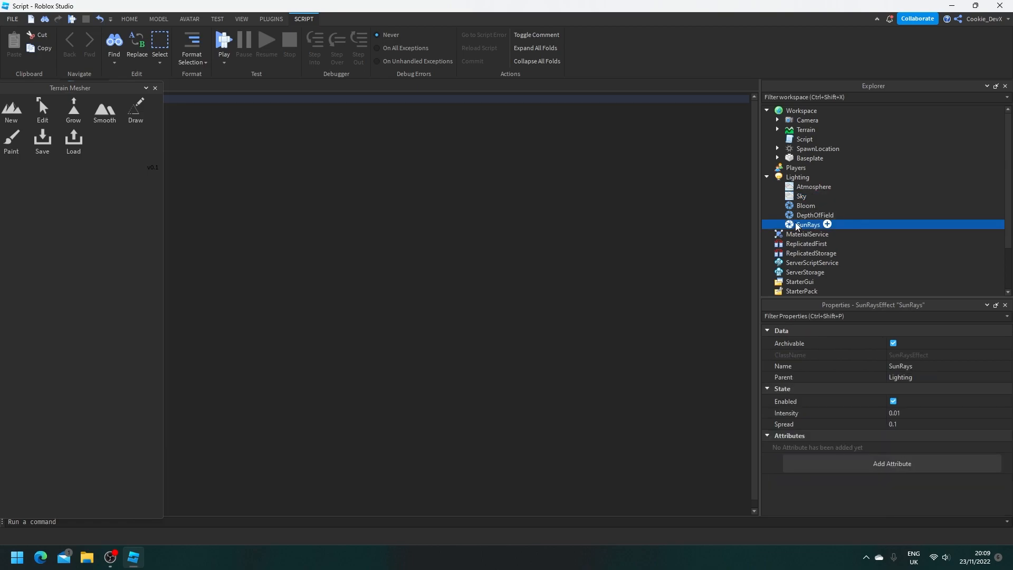
# Step: Inspect Baseplate, then re-expand Lighting and look at SunRays and the neighbouring effect again
pyautogui.click(798, 176)
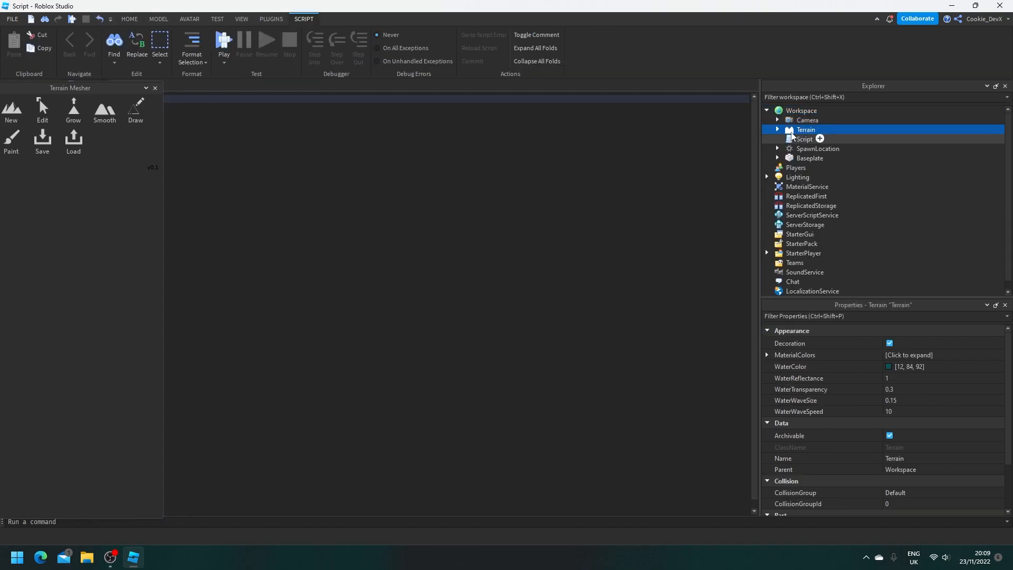
pyautogui.click(810, 157)
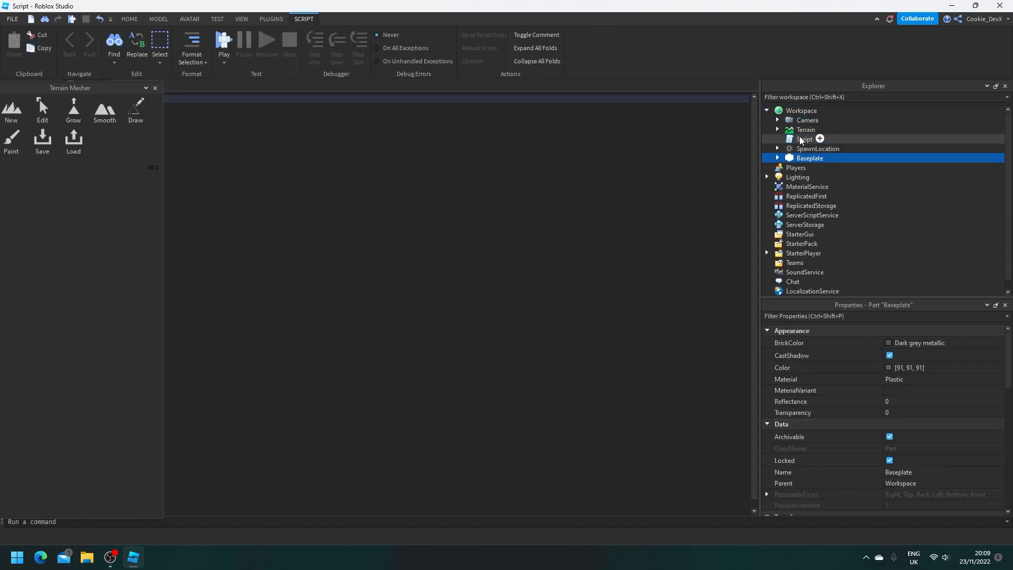
pyautogui.click(798, 176)
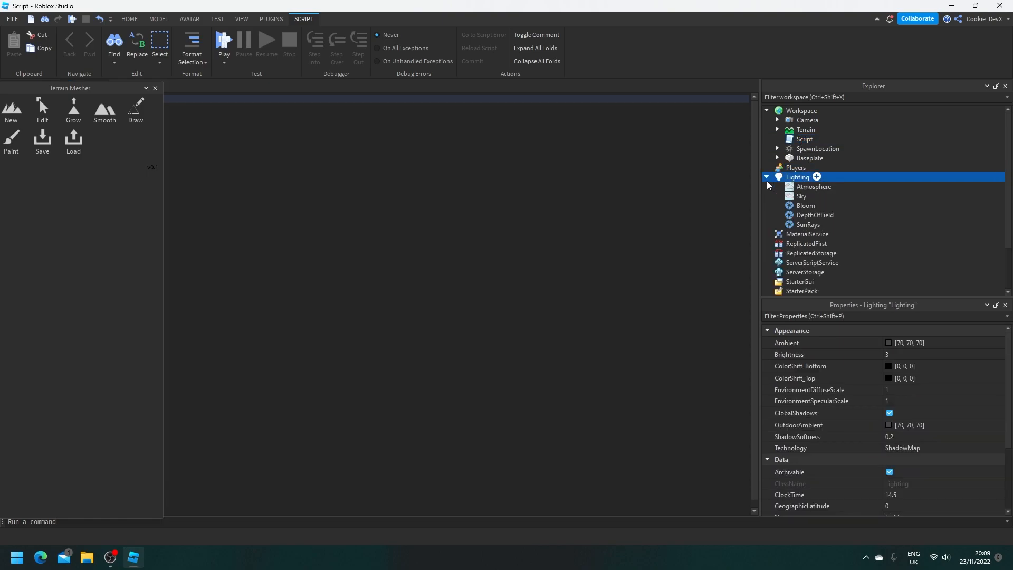
pyautogui.click(807, 223)
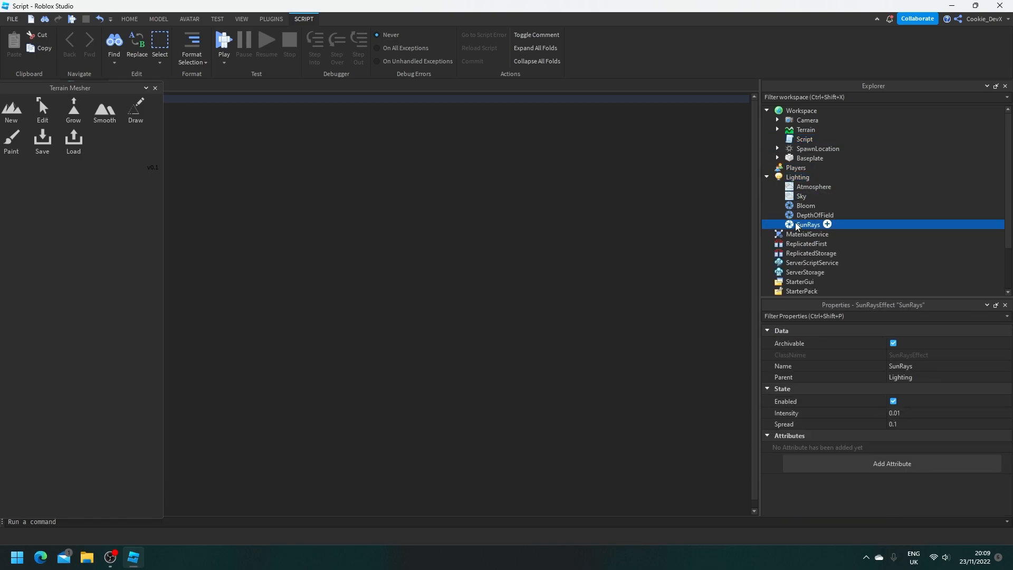
pyautogui.click(815, 214)
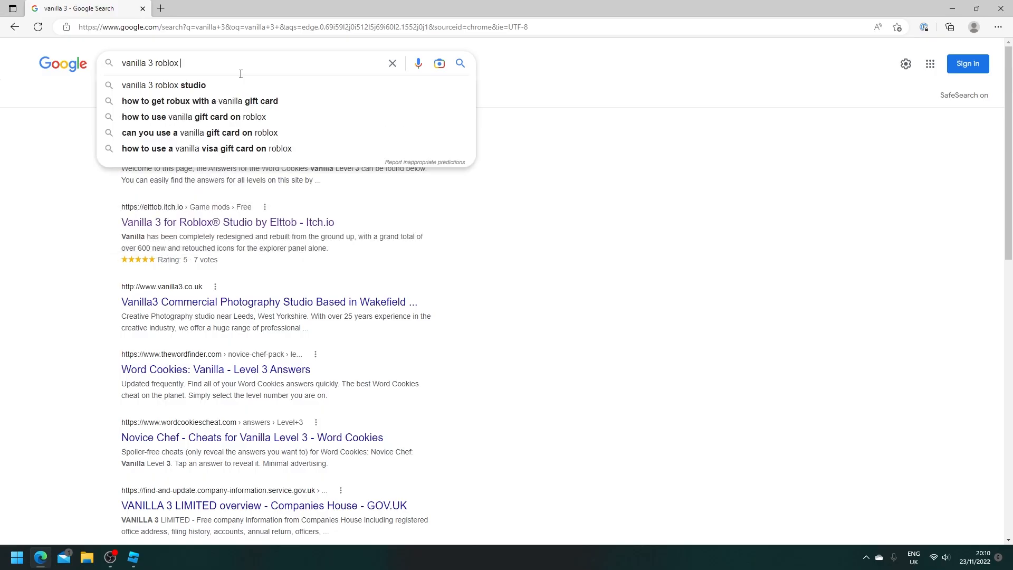
# Step: Search 'vanilla 3 roblox icons', open the DevForum Vanilla 3 post and scroll to its webpage link
pyautogui.write('icons')
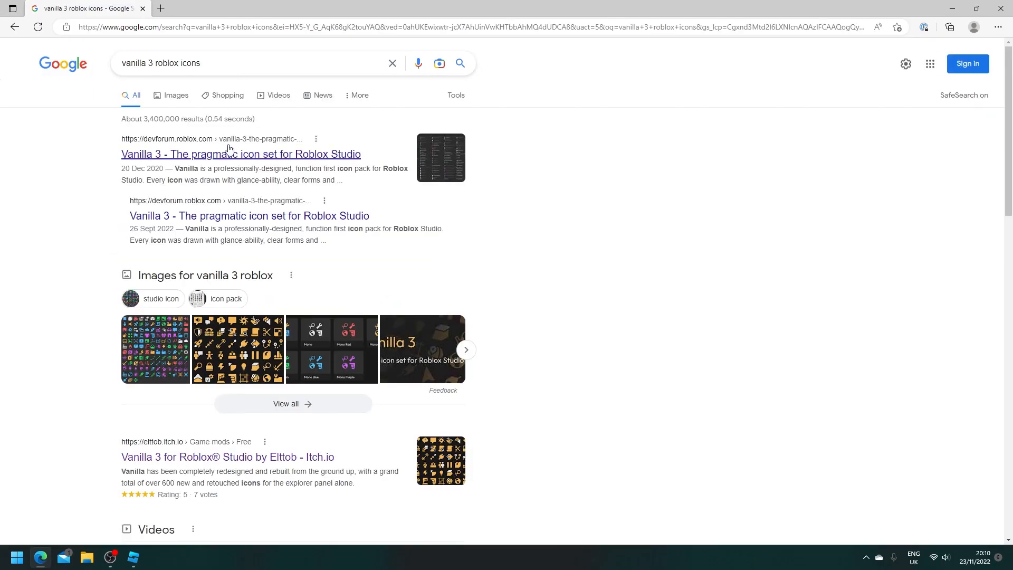
pyautogui.click(240, 154)
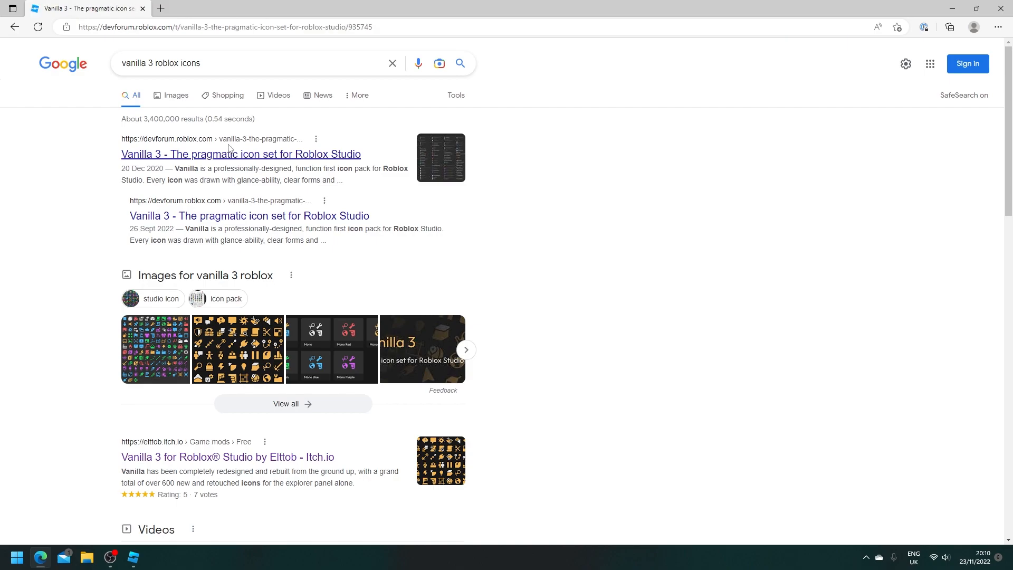
pyautogui.click(240, 154)
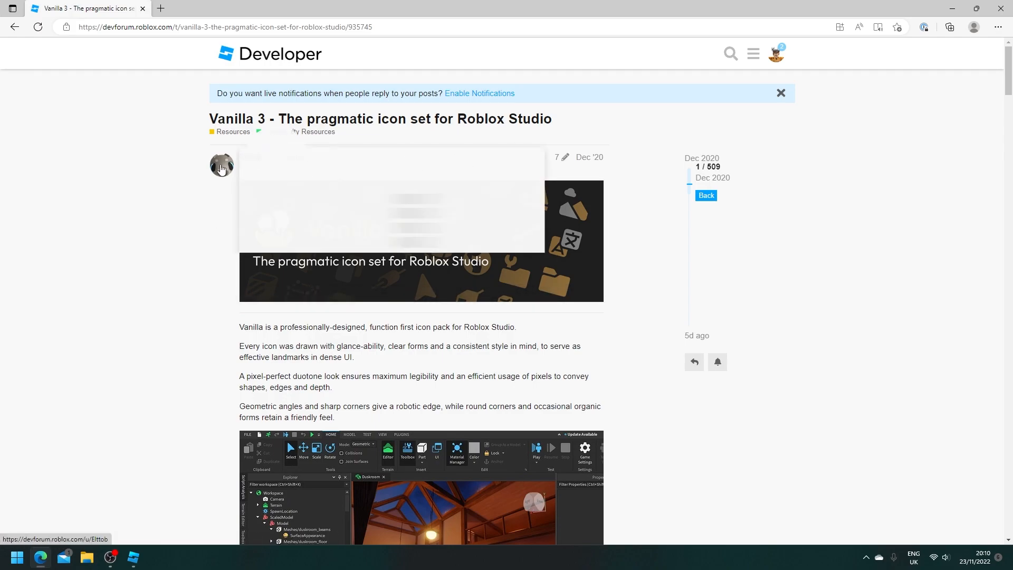
pyautogui.click(221, 165)
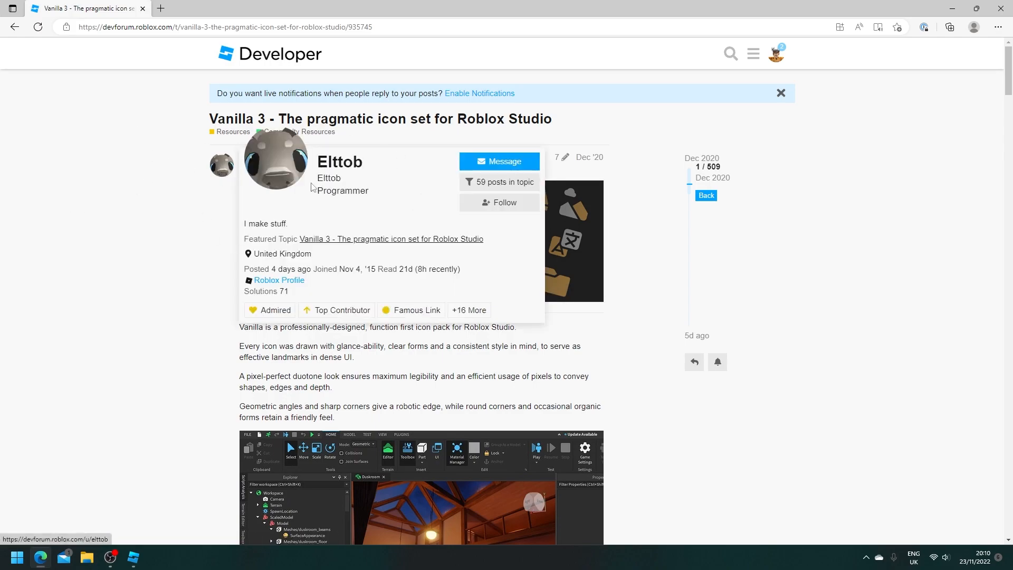
pyautogui.moveTo(102, 229)
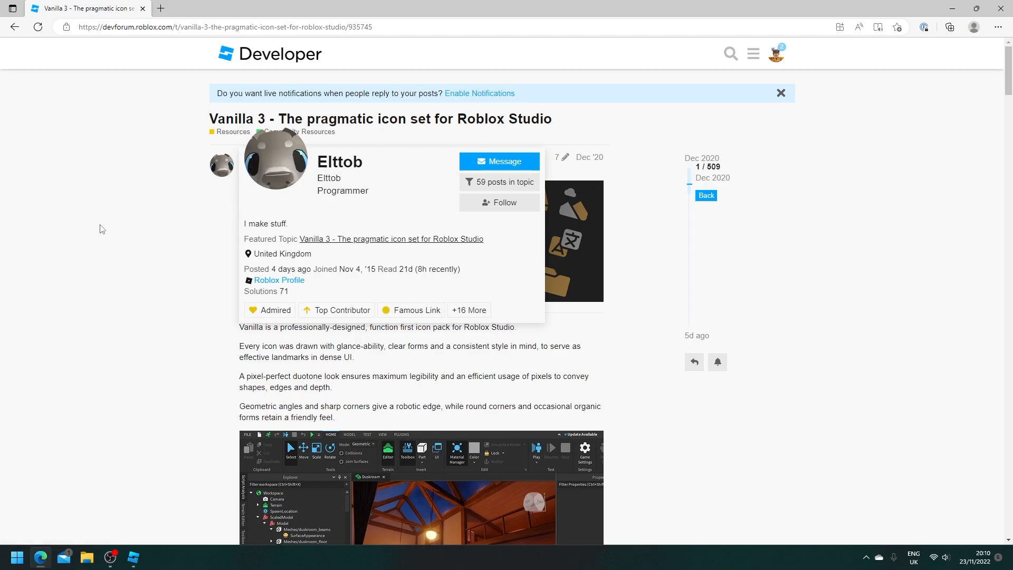
pyautogui.scroll(-3)
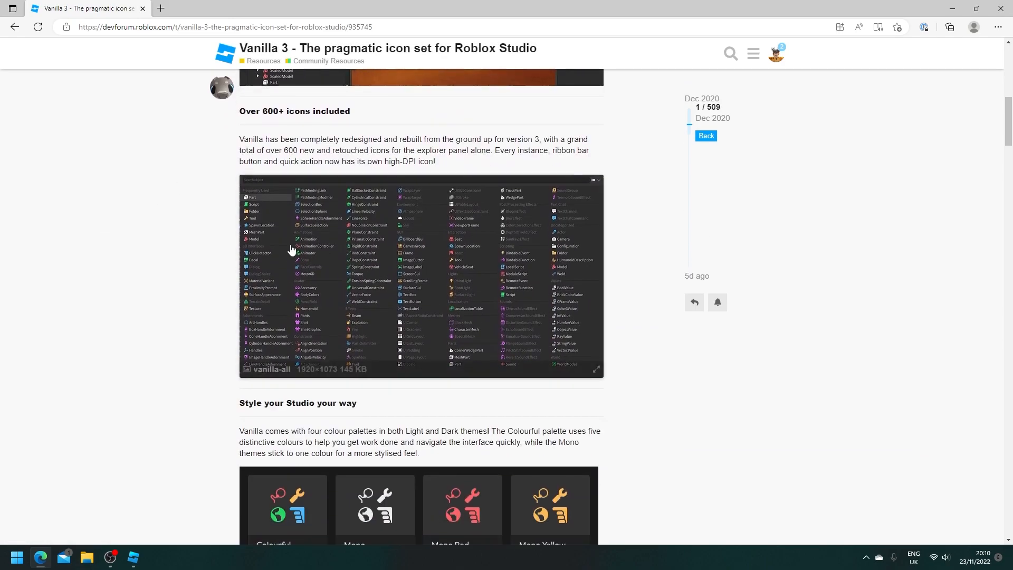
pyautogui.scroll(-3)
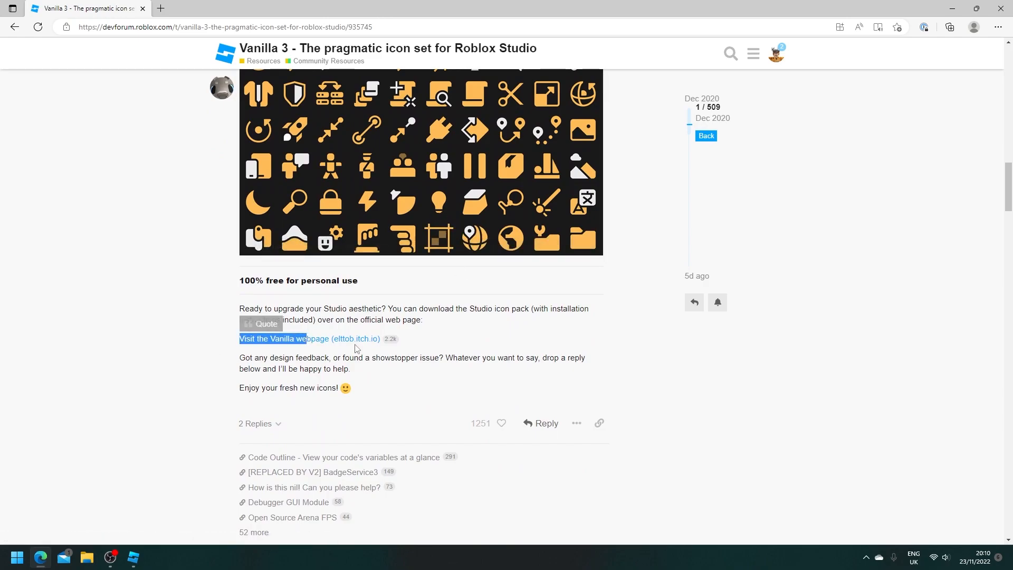
# Step: On itch.io, skip payment and download the free Vanilla 3 for Roblox Studio v544 zip
pyautogui.click(283, 338)
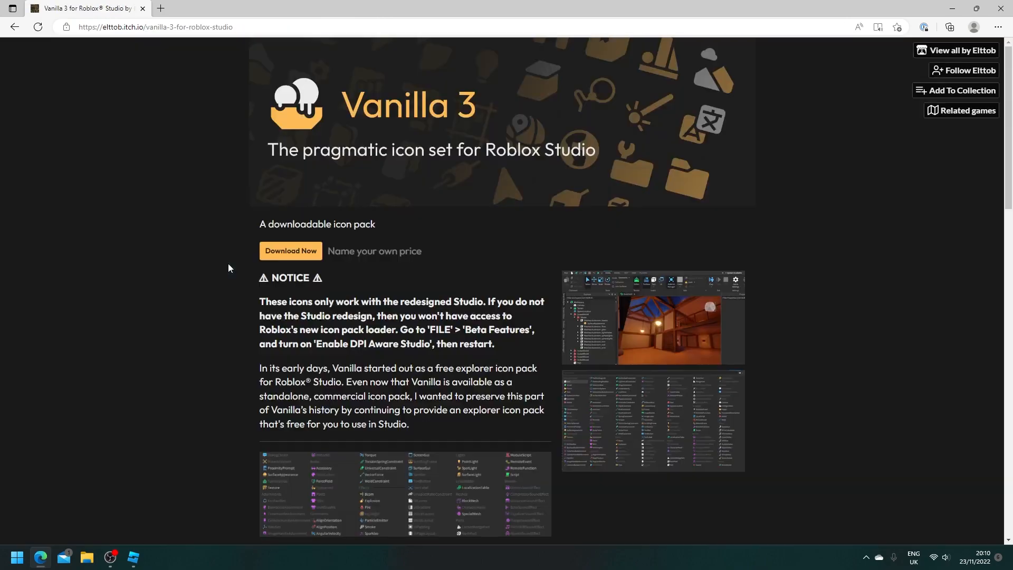
pyautogui.click(290, 252)
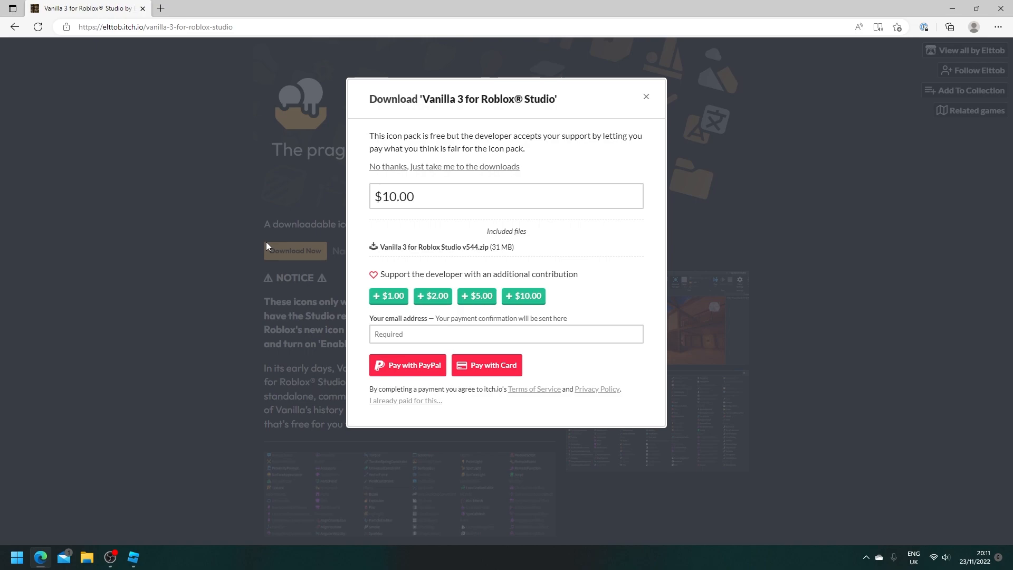
pyautogui.moveTo(499, 135)
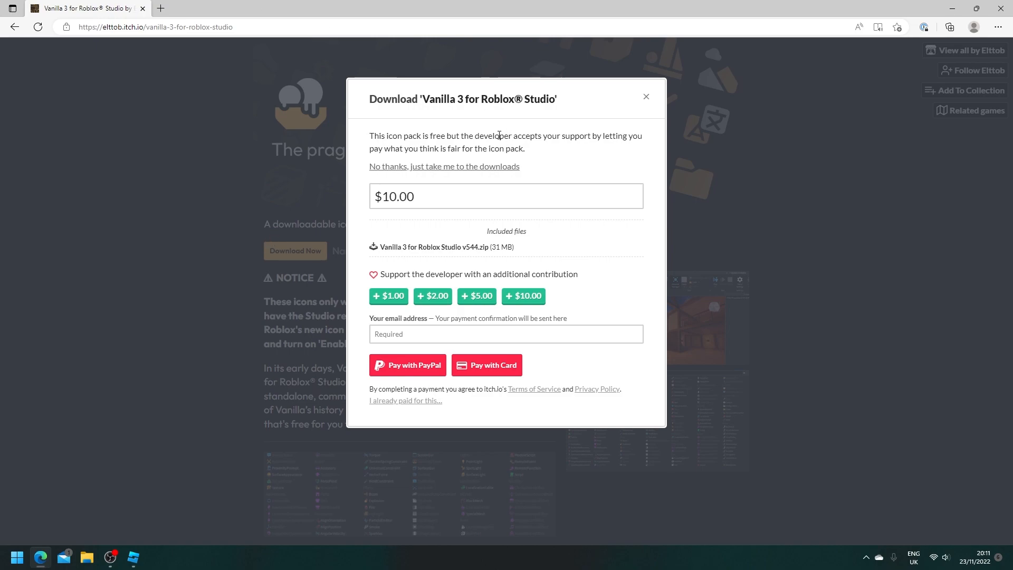
pyautogui.click(443, 166)
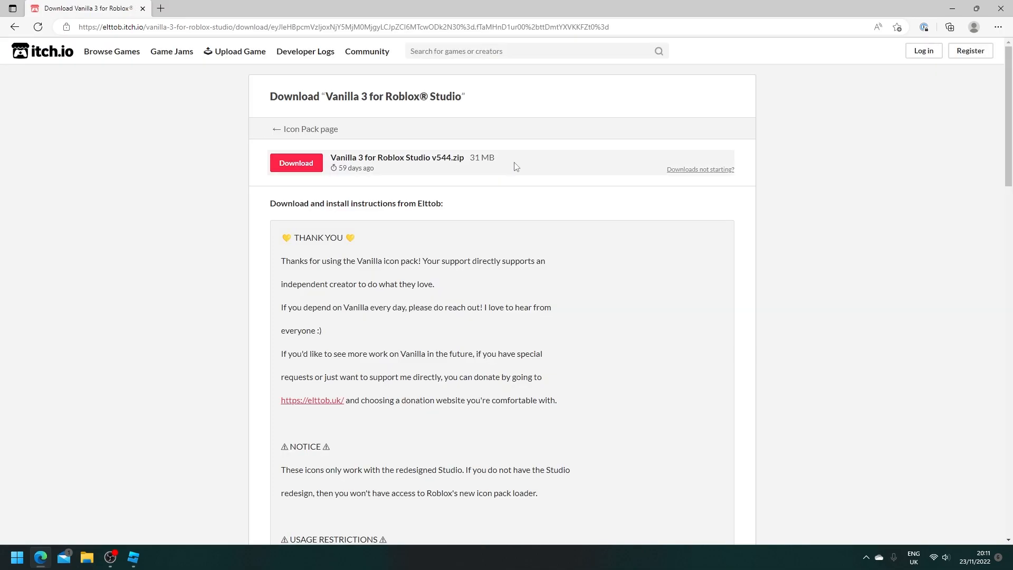
pyautogui.click(296, 162)
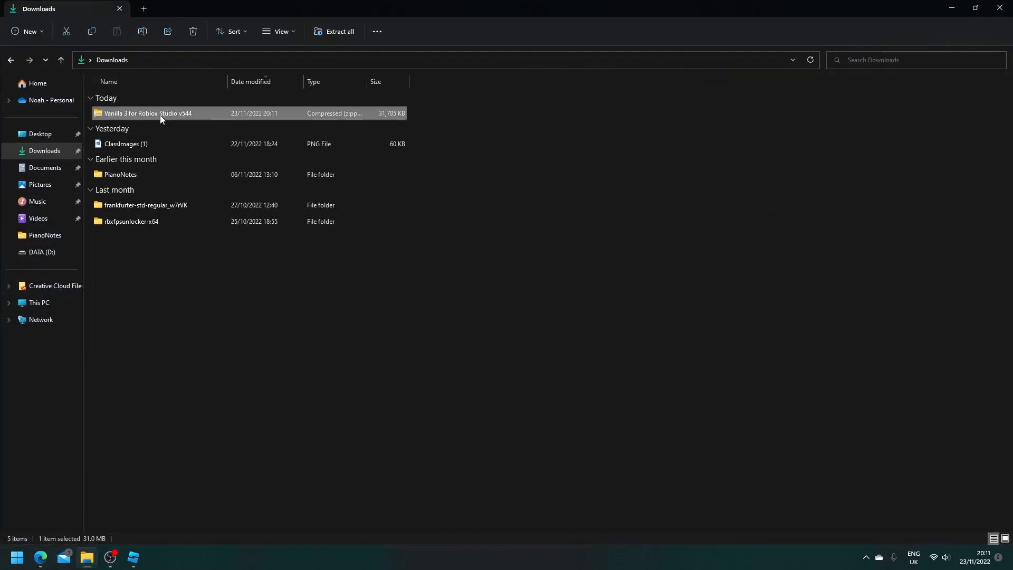
# Step: Extract All from the Vanilla 3 v544 zip into a matching Downloads folder, then switch back to Studio
pyautogui.rightClick(160, 113)
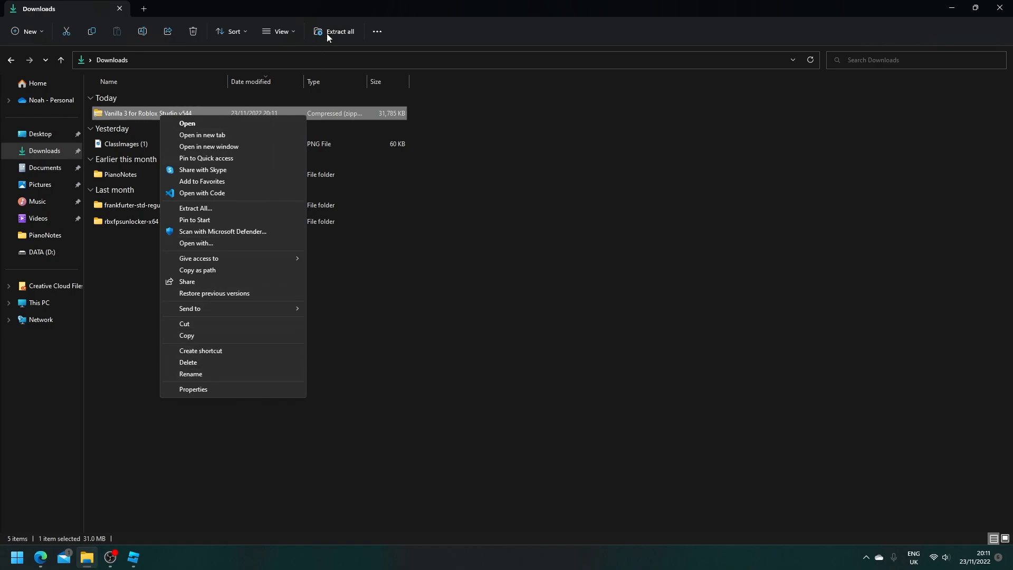
pyautogui.click(196, 208)
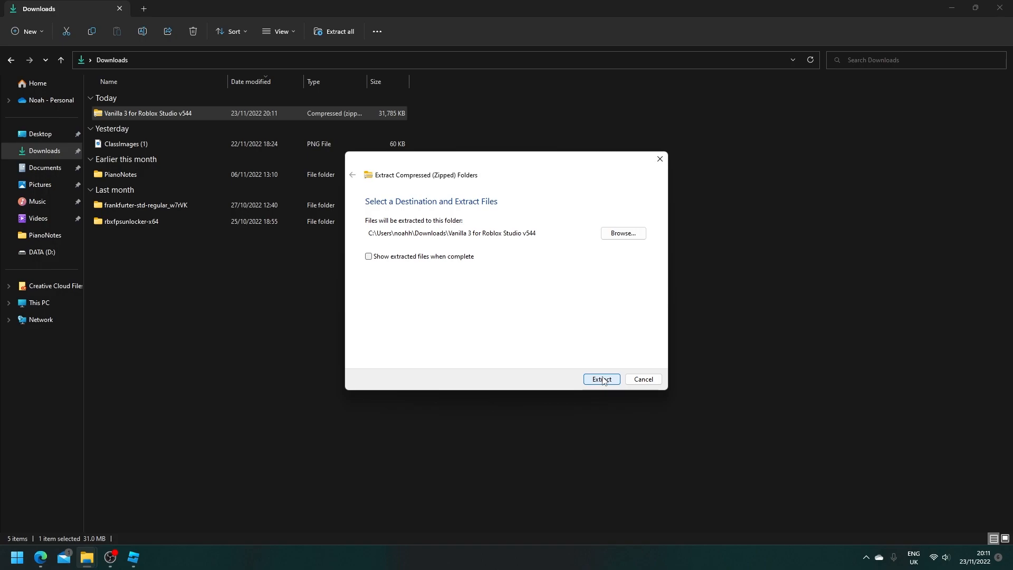
pyautogui.click(601, 379)
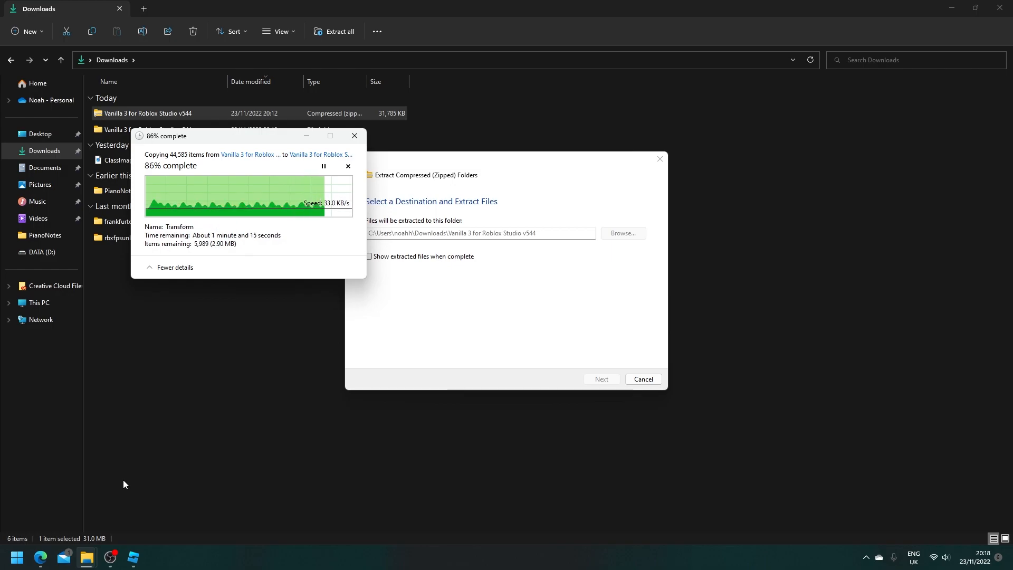
pyautogui.click(133, 556)
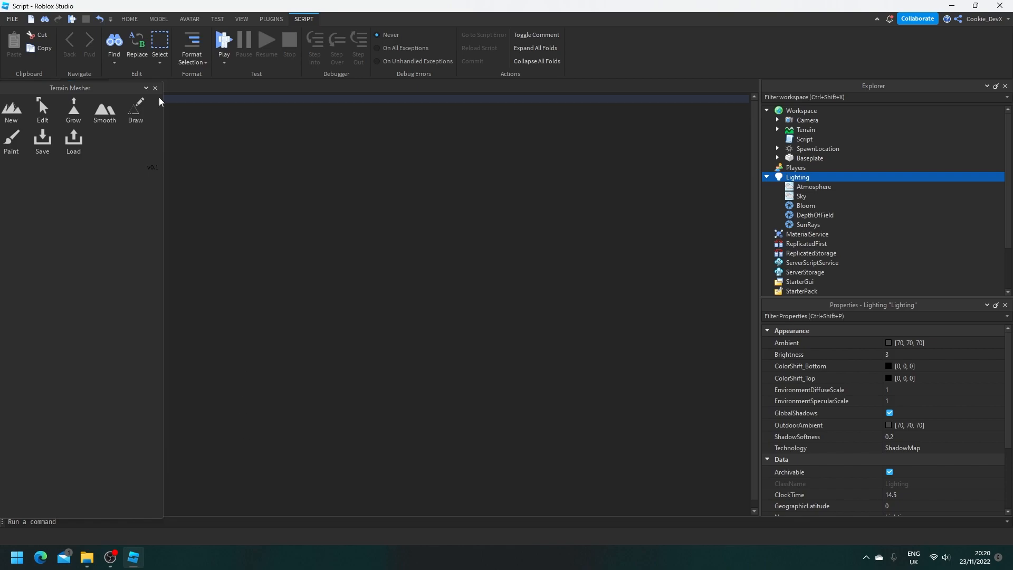
# Step: In Beta Features, re-enable New Icons / DPI Aware Studio, save, and choose Restart Later
pyautogui.click(11, 19)
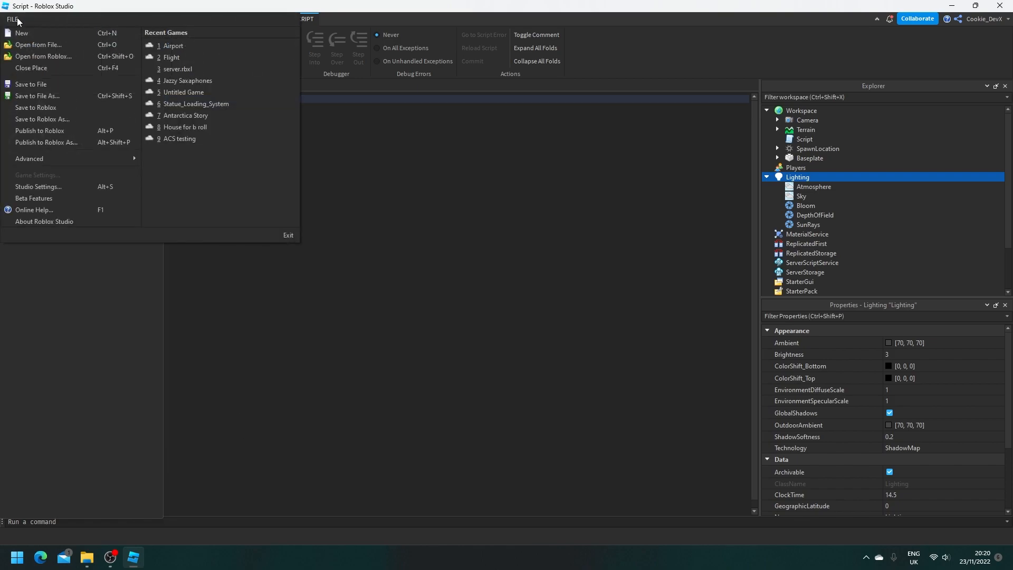
pyautogui.click(34, 198)
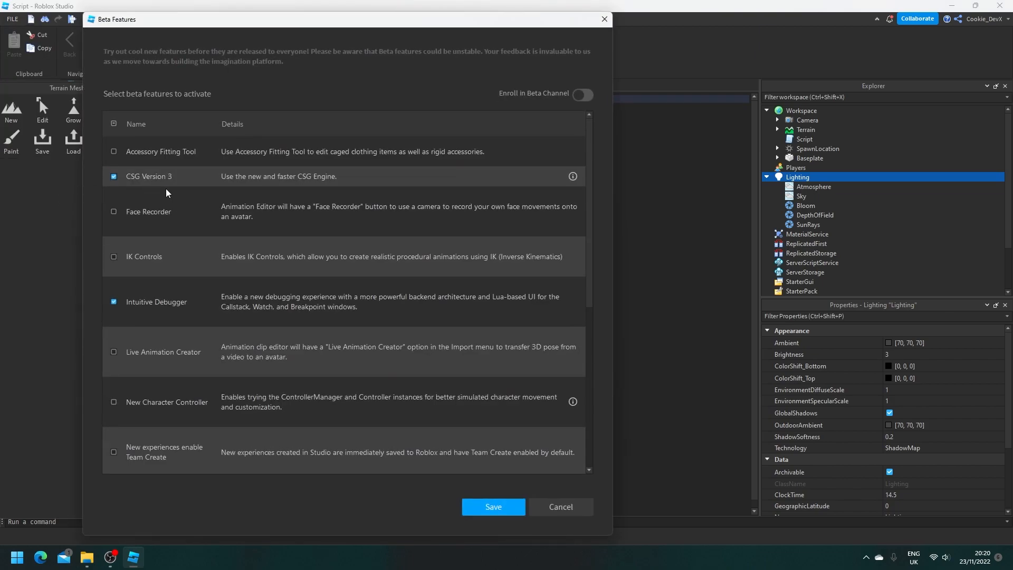
pyautogui.scroll(-3)
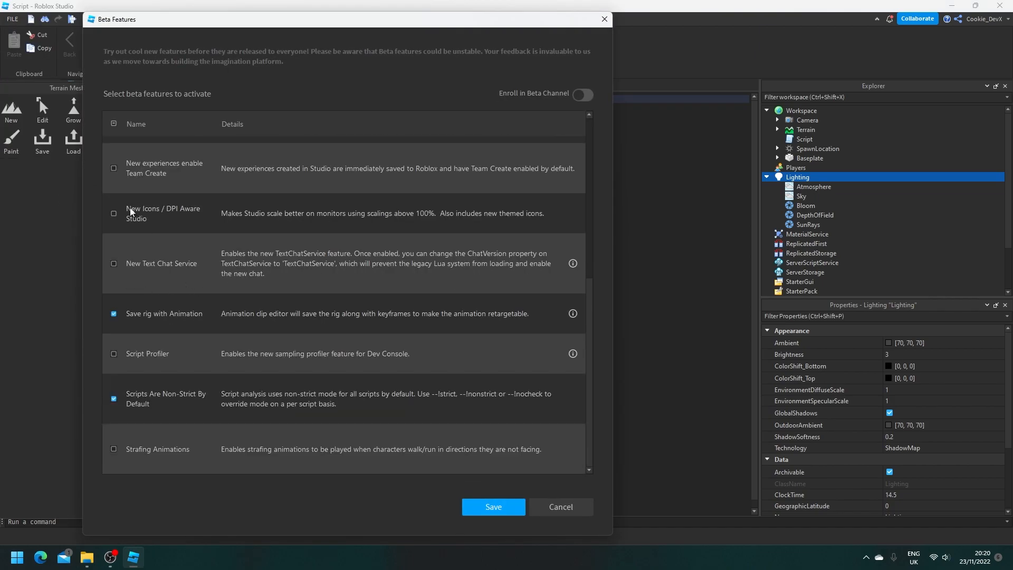
pyautogui.click(113, 213)
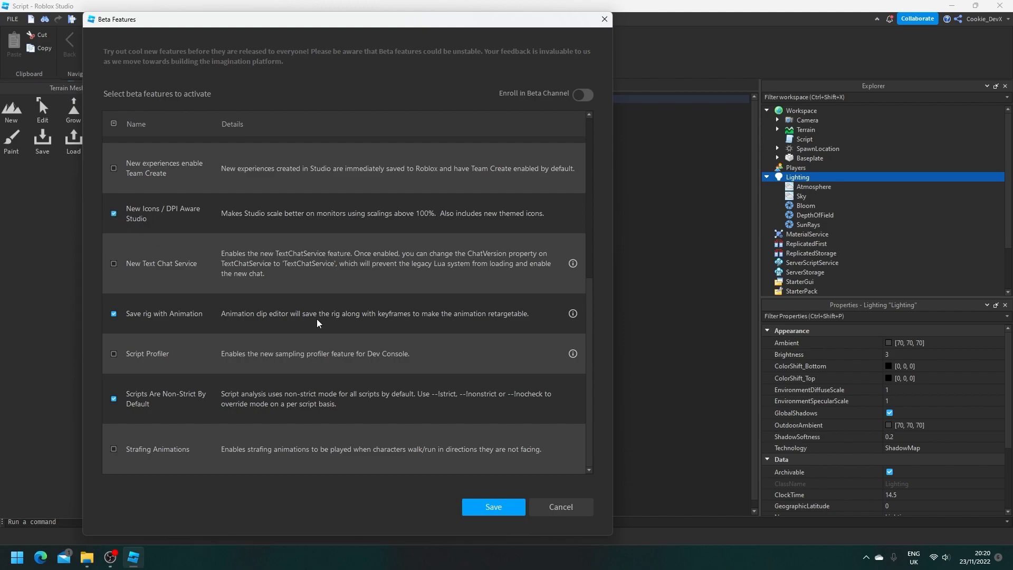
pyautogui.click(493, 507)
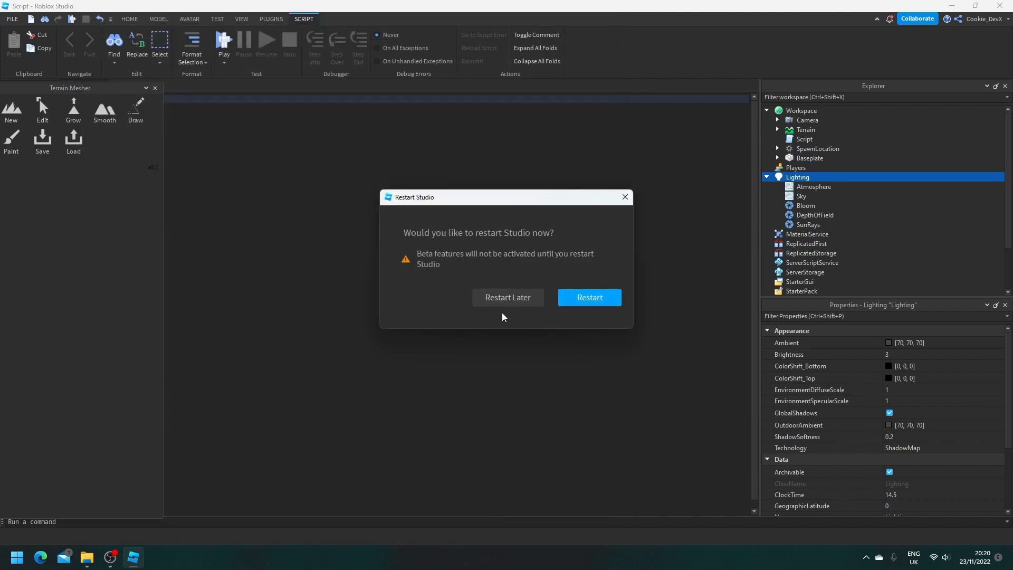
pyautogui.click(508, 297)
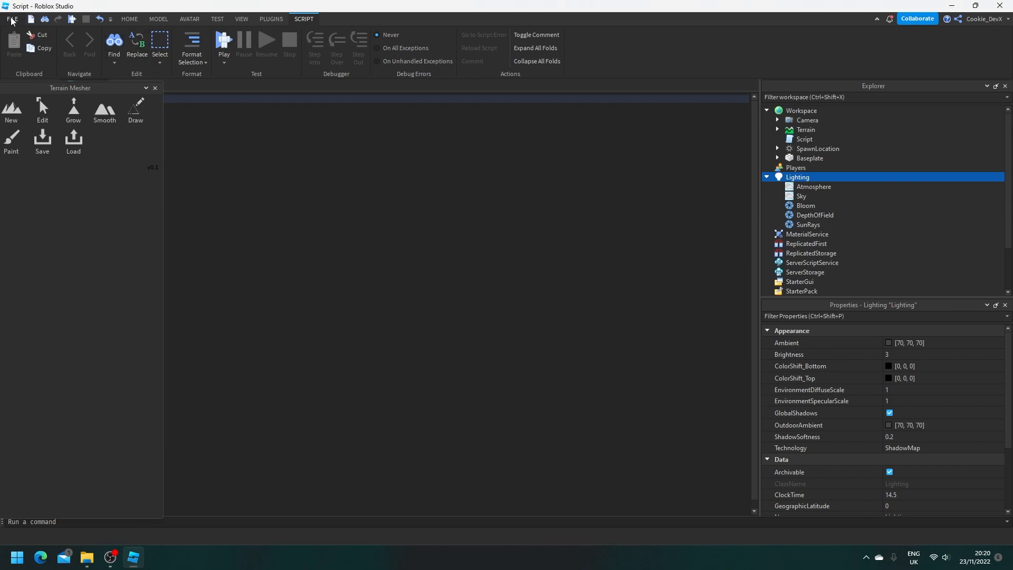
# Step: Glance through Studio Settings, then close the Baseplate place choosing No to saving changes
pyautogui.click(12, 19)
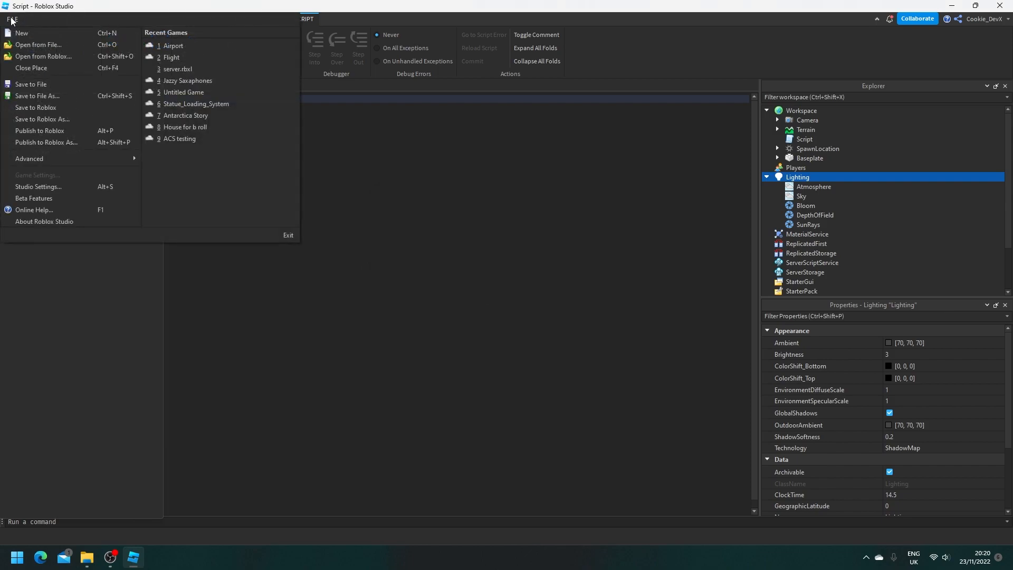
pyautogui.moveTo(38, 186)
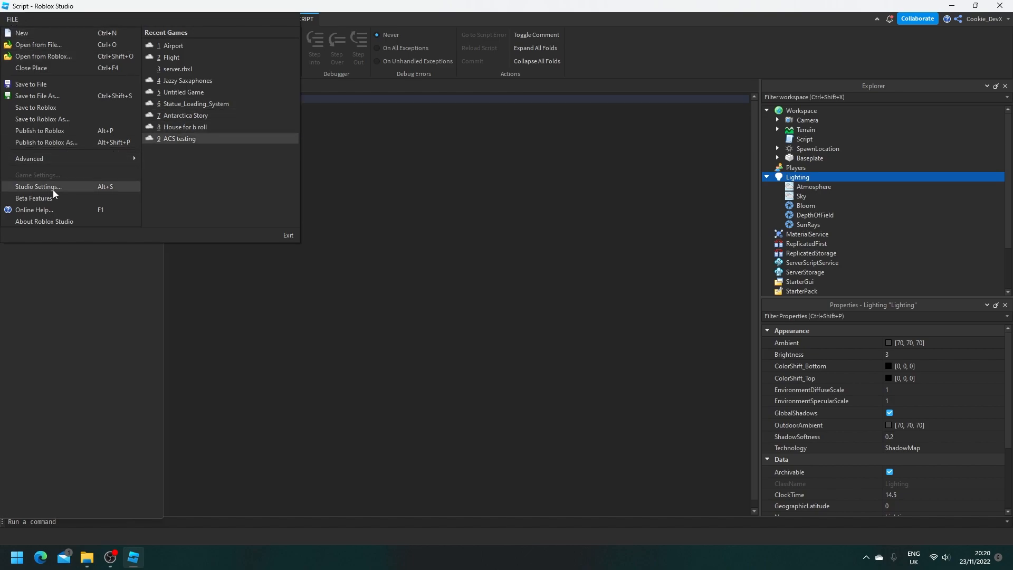
pyautogui.click(38, 187)
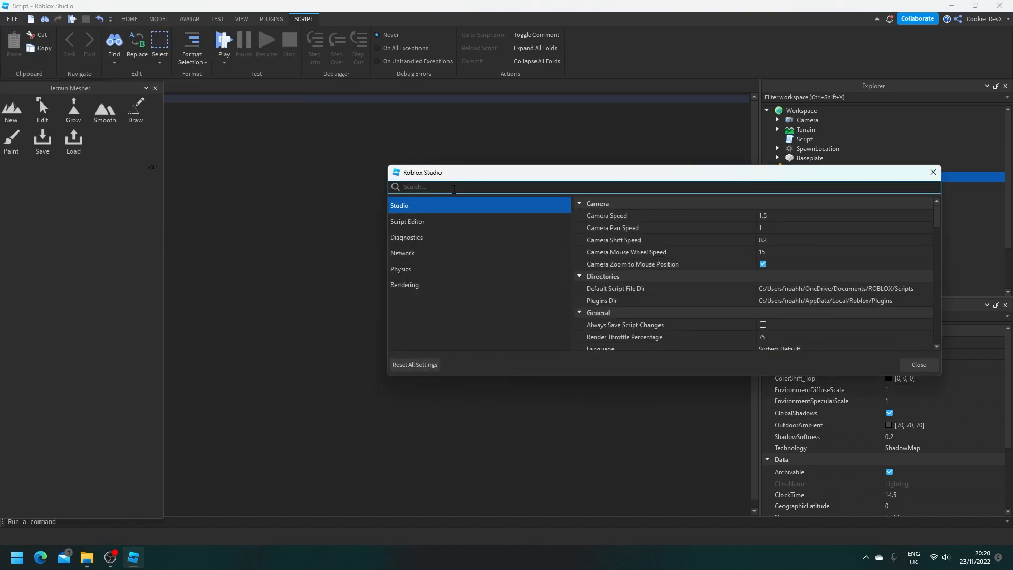
pyautogui.scroll(-3)
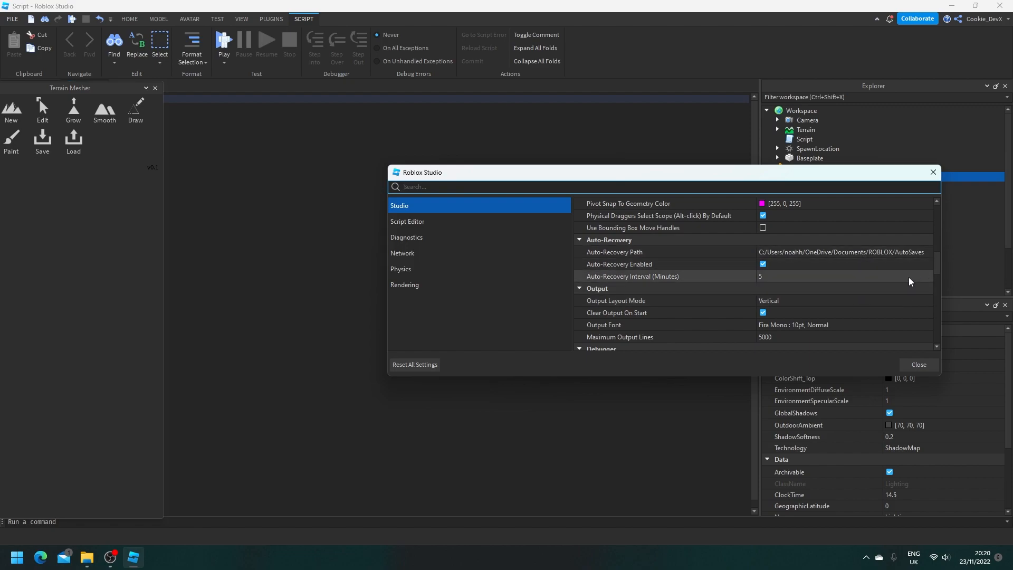
pyautogui.moveTo(940, 324)
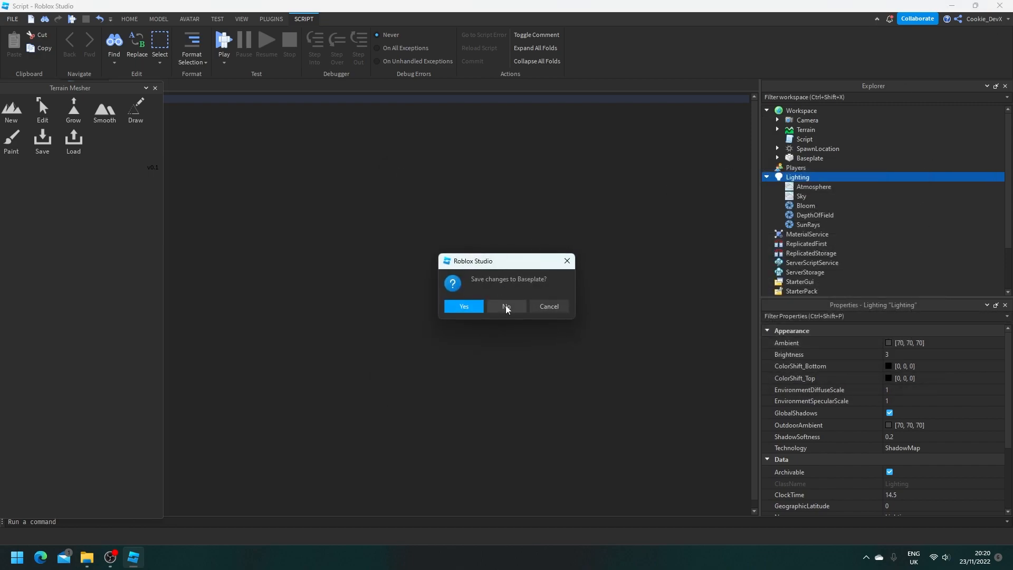
pyautogui.click(506, 306)
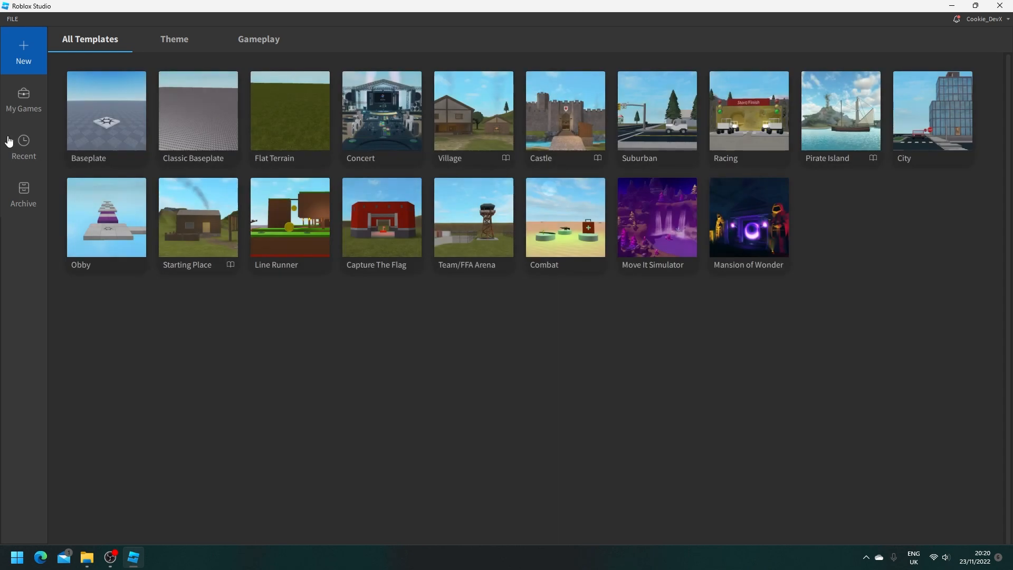
# Step: Start a new Baseplate place and bring up Studio Settings, now listing Custom Icon Dir
pyautogui.click(106, 111)
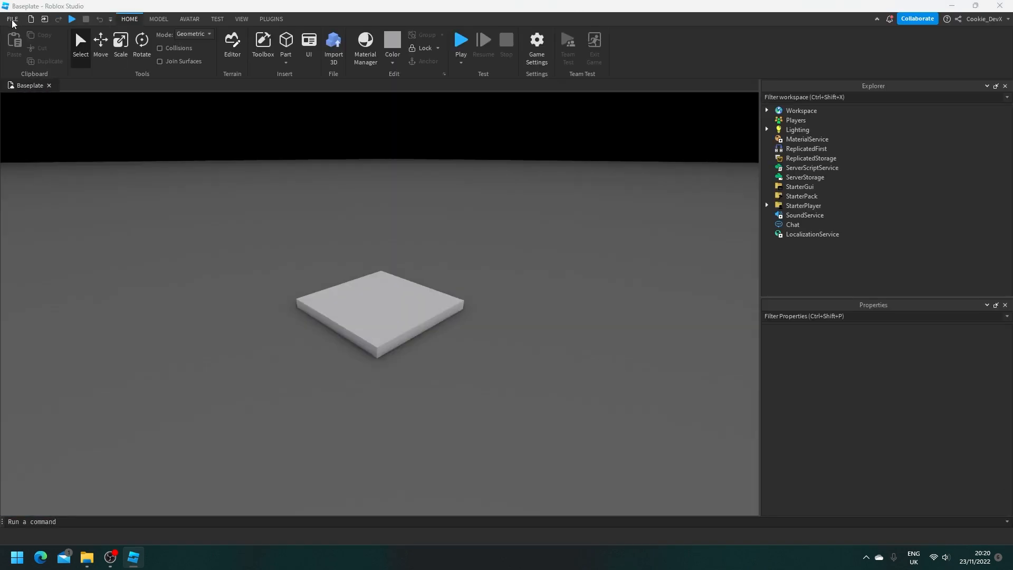
pyautogui.click(12, 19)
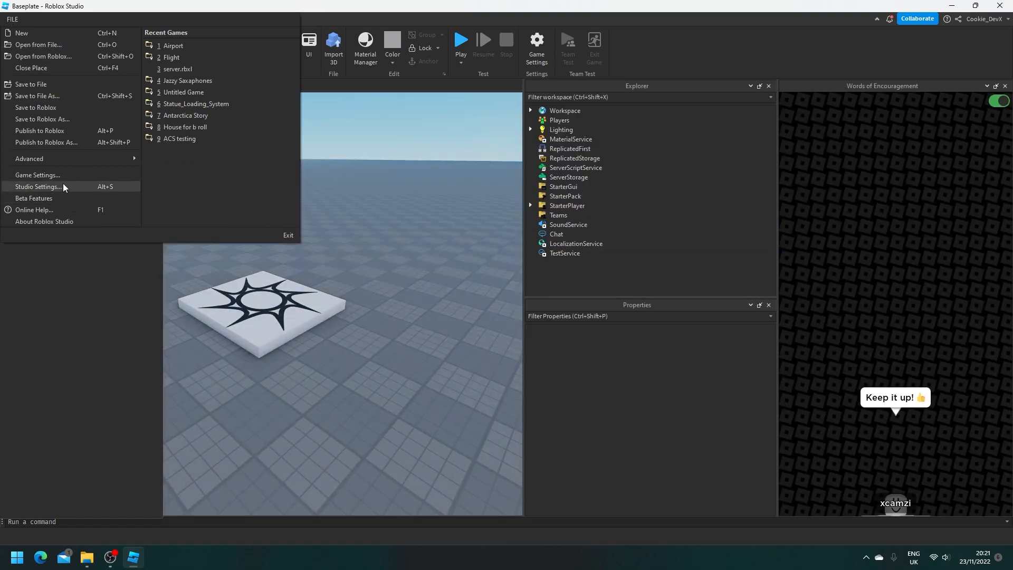
pyautogui.click(38, 188)
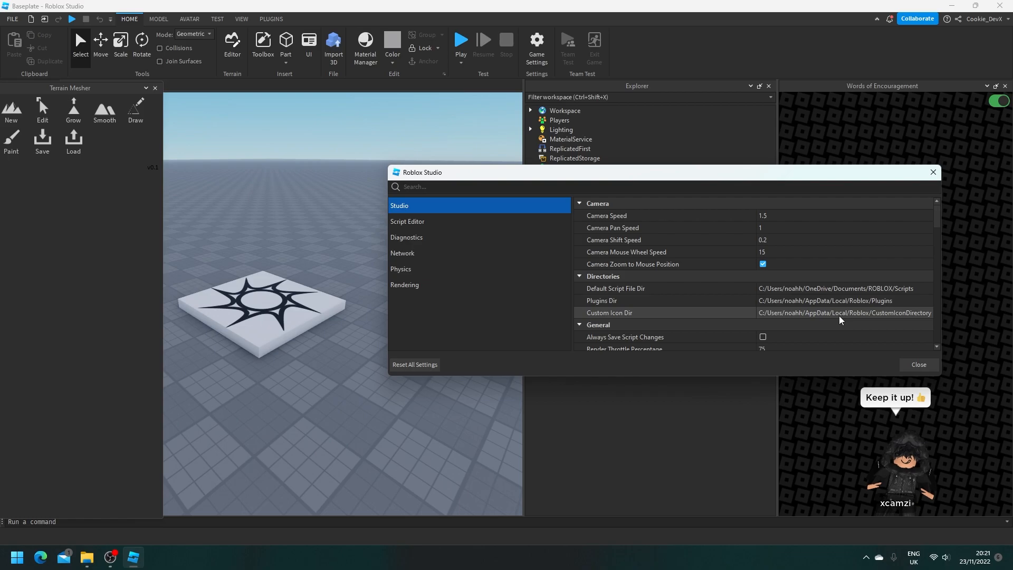
# Step: Browse Custom Icon Dir to Downloads > Vanilla 3 for Roblox Studio v544 > Colourful, peeking at Light
pyautogui.click(843, 312)
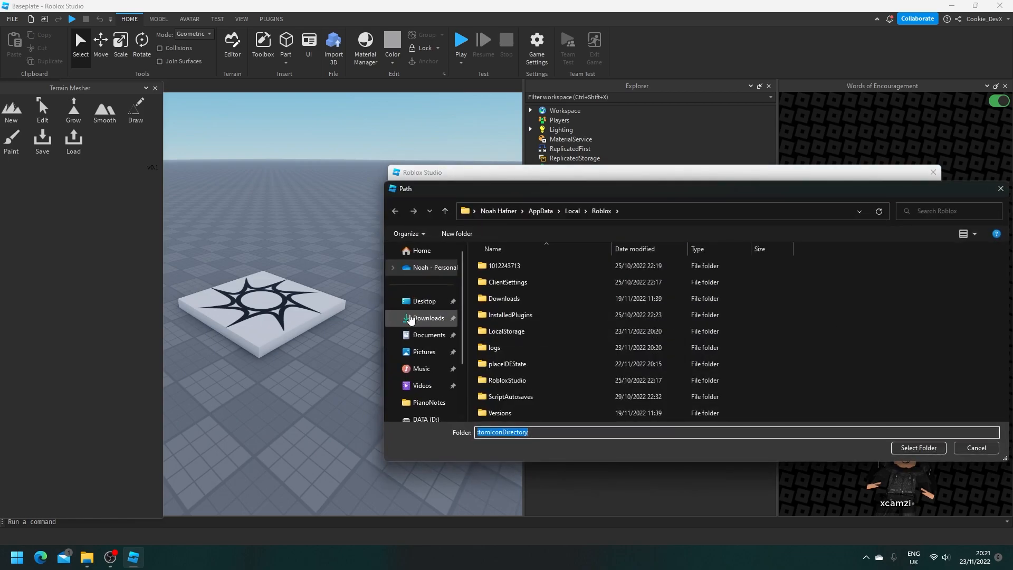
pyautogui.click(428, 318)
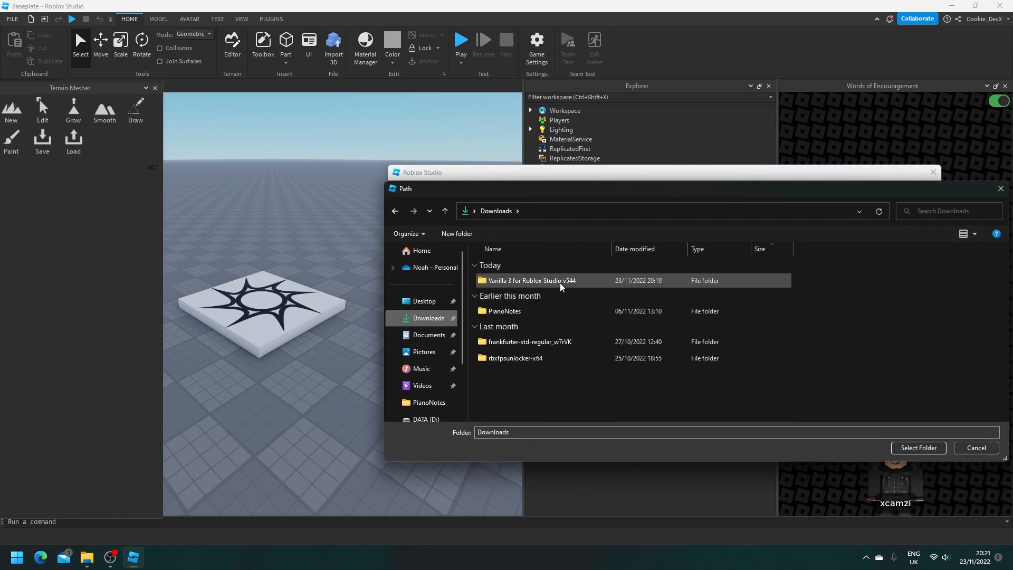
pyautogui.doubleClick(531, 280)
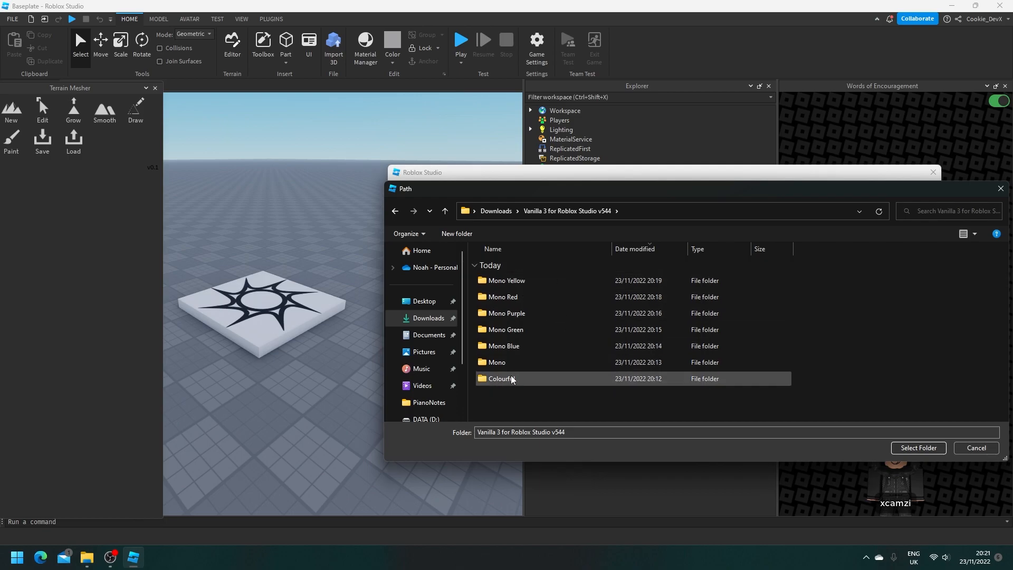
pyautogui.doubleClick(500, 378)
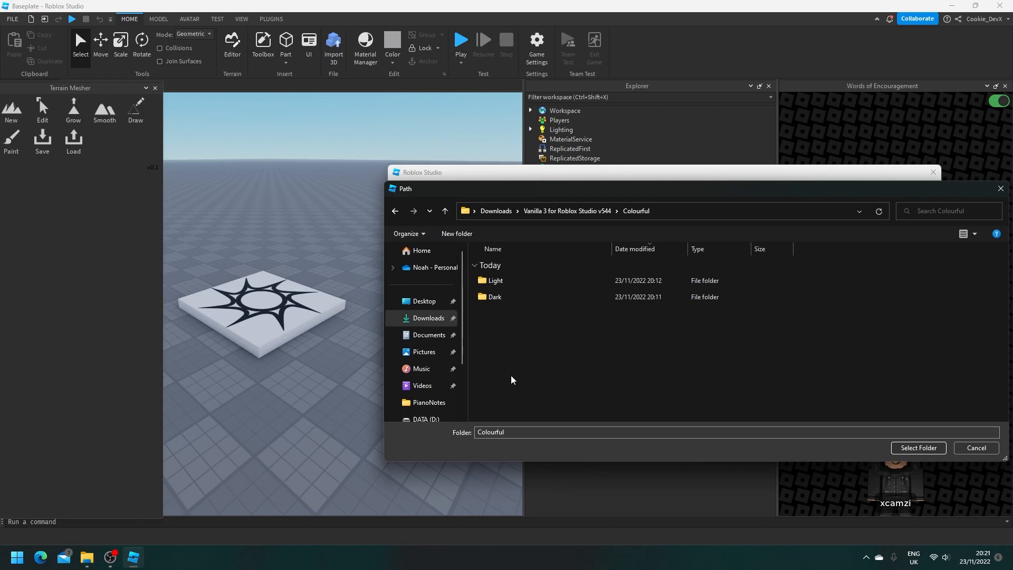
pyautogui.click(495, 280)
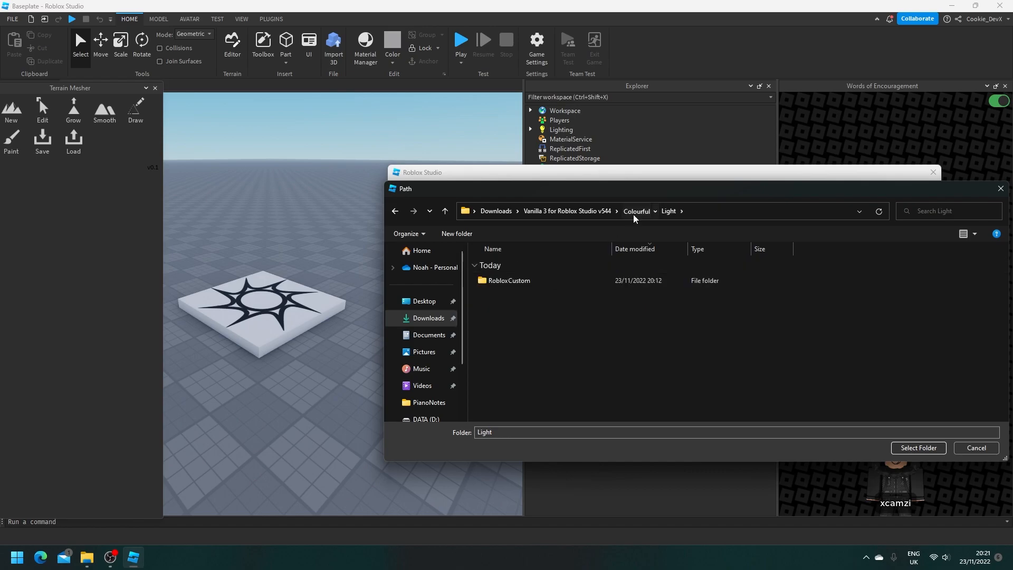
pyautogui.click(637, 211)
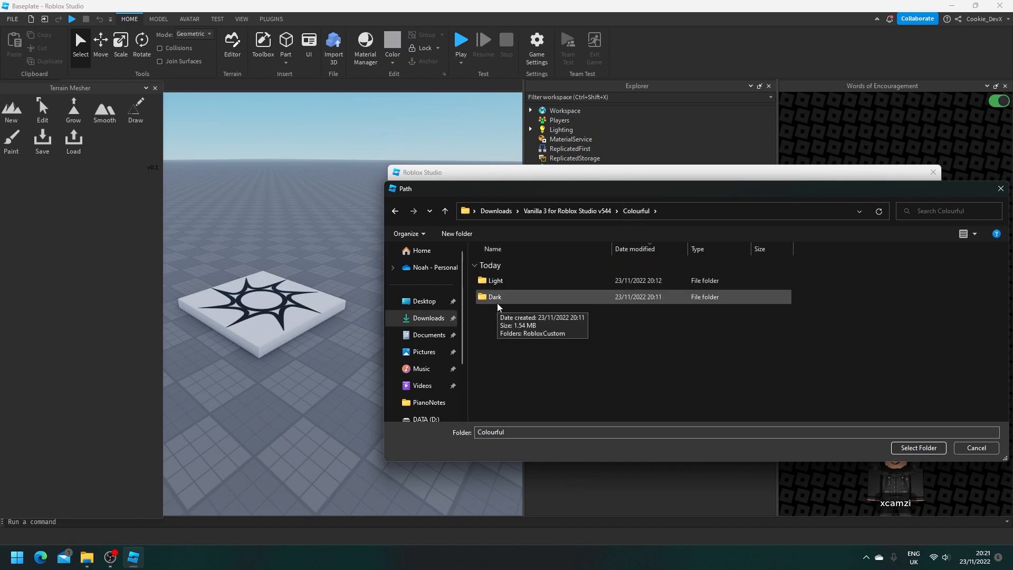
# Step: Select the Dark folder as the Custom Icon Dir and close Studio Settings
pyautogui.click(494, 297)
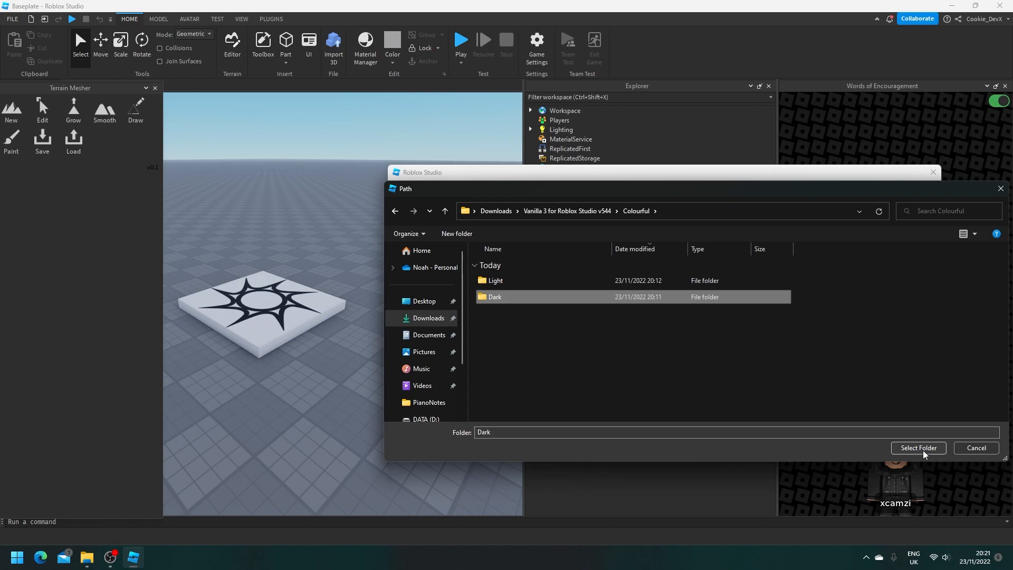
pyautogui.doubleClick(494, 297)
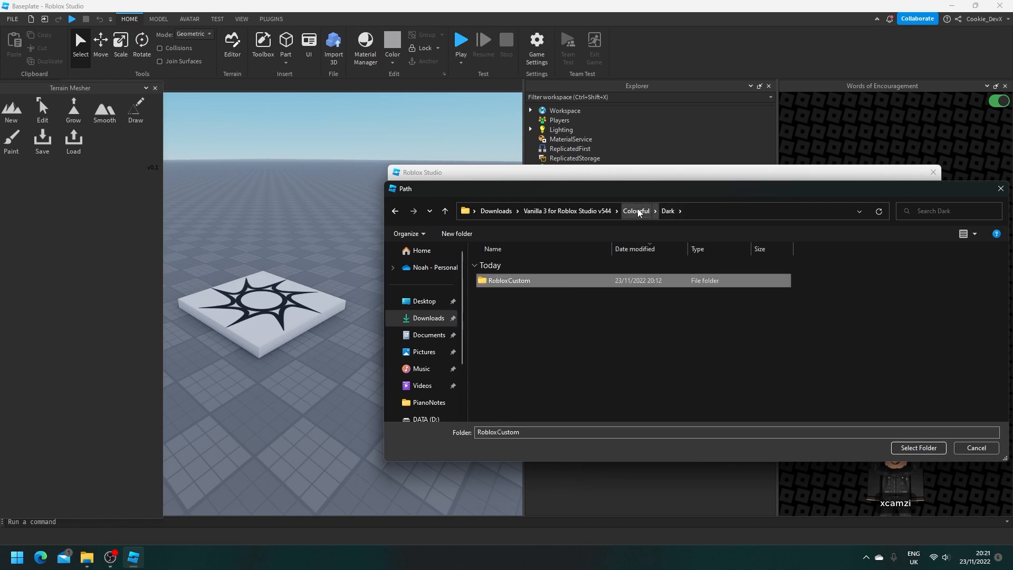
pyautogui.click(637, 211)
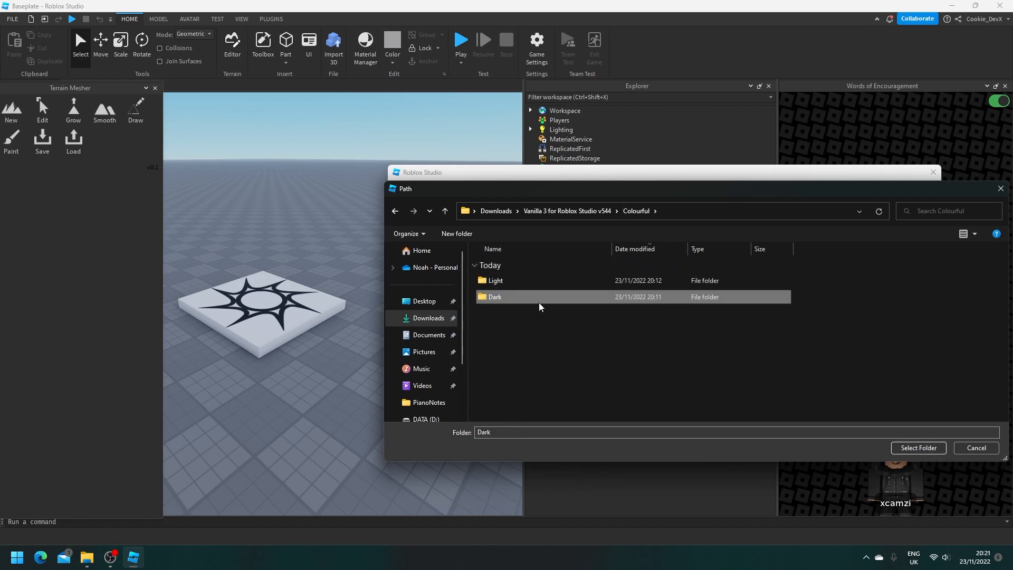
pyautogui.click(917, 448)
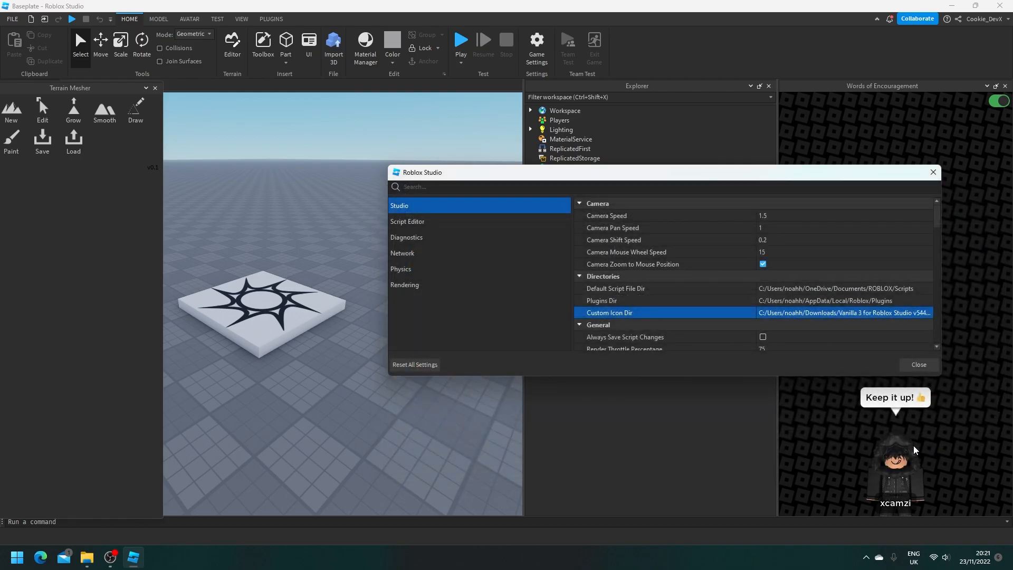
pyautogui.click(917, 364)
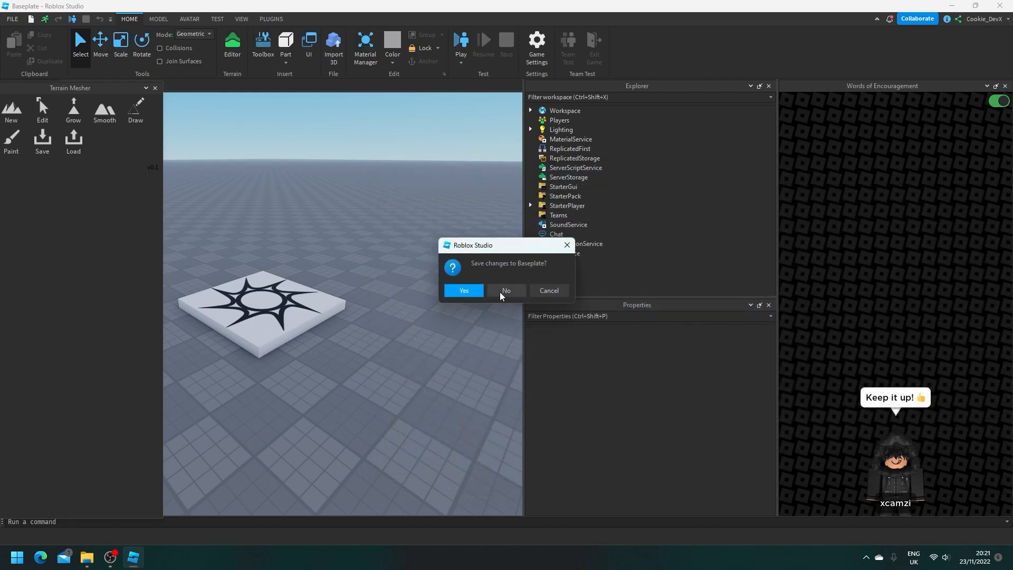
# Step: Discard the Baseplate changes on close, then restart Studio to see the new ReplicatedStorage icon
pyautogui.click(505, 290)
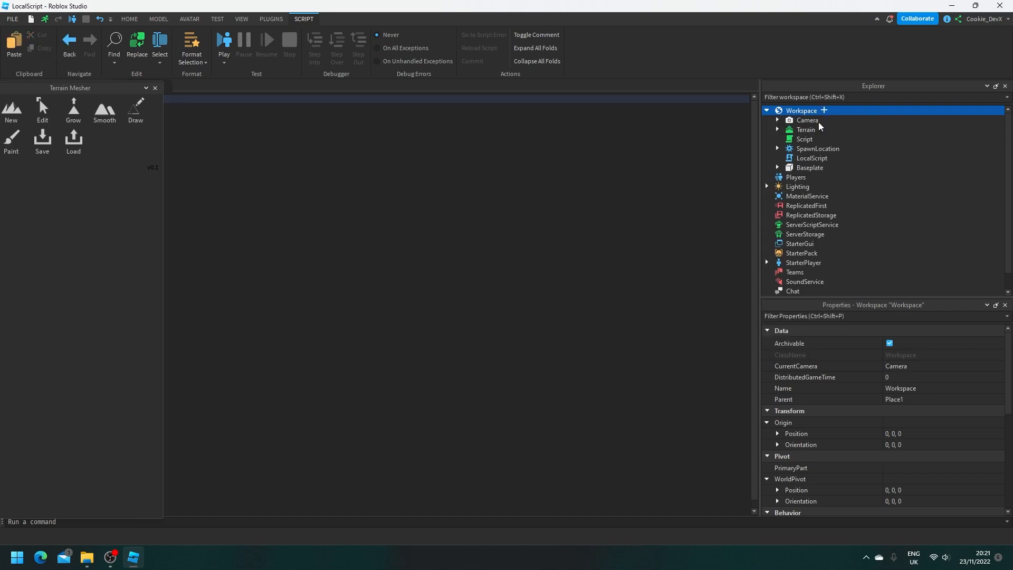
pyautogui.click(810, 214)
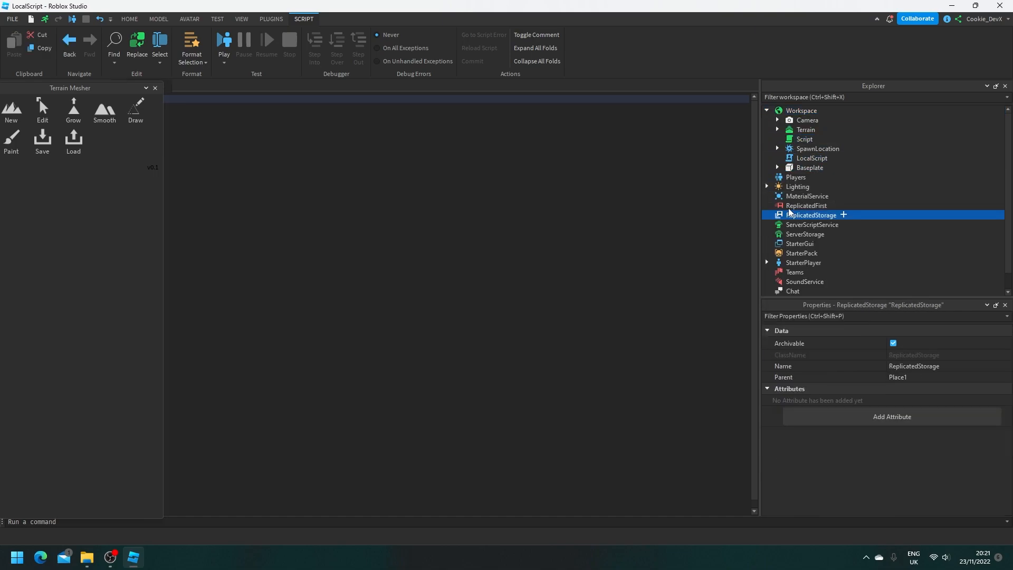